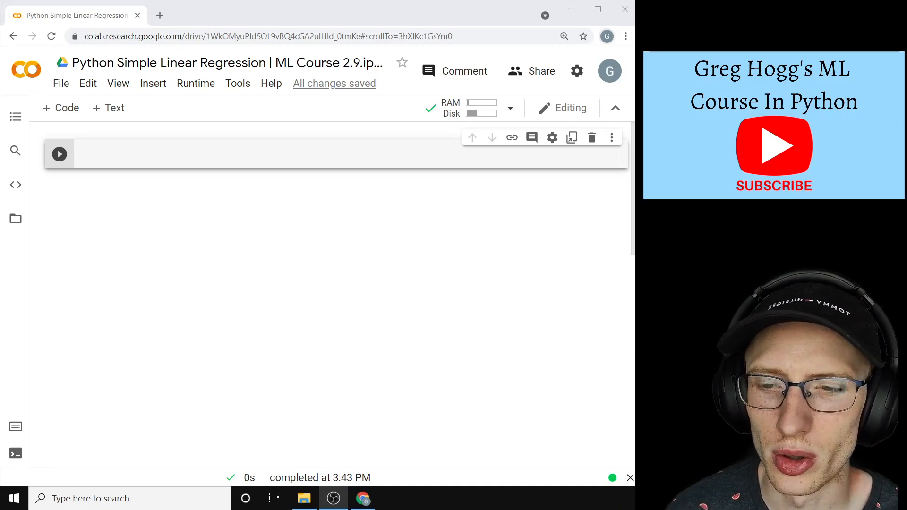
mouse_move(463, 191)
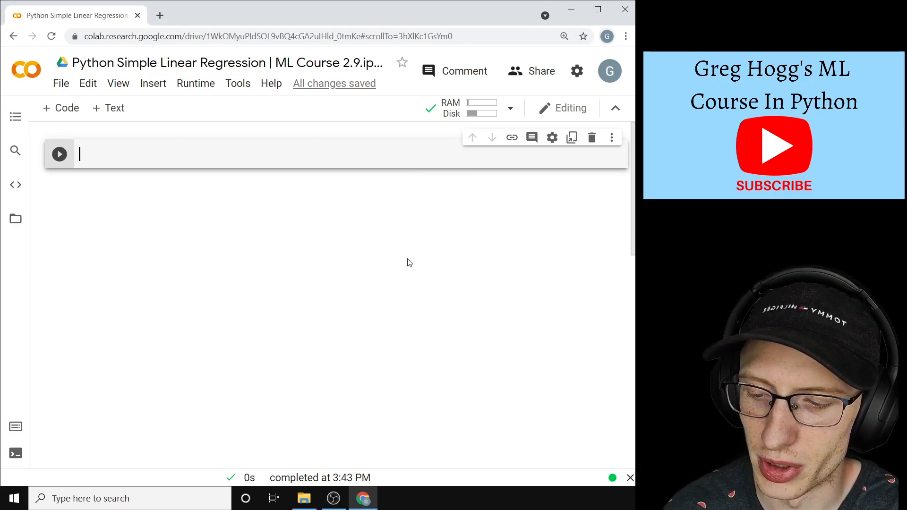
Add the comment '# Make Prediction function y_hat = B_0 + B_1x' to the empty code cell.
type("#")
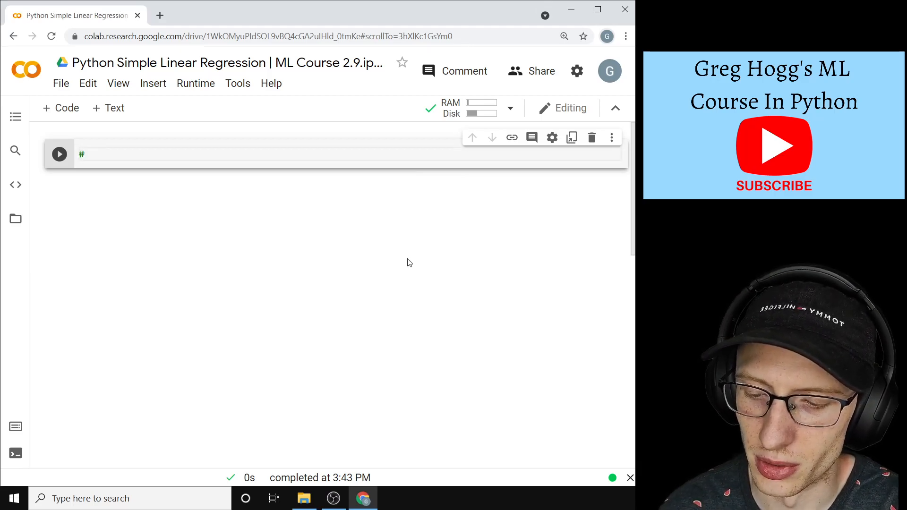
type("Make Predict")
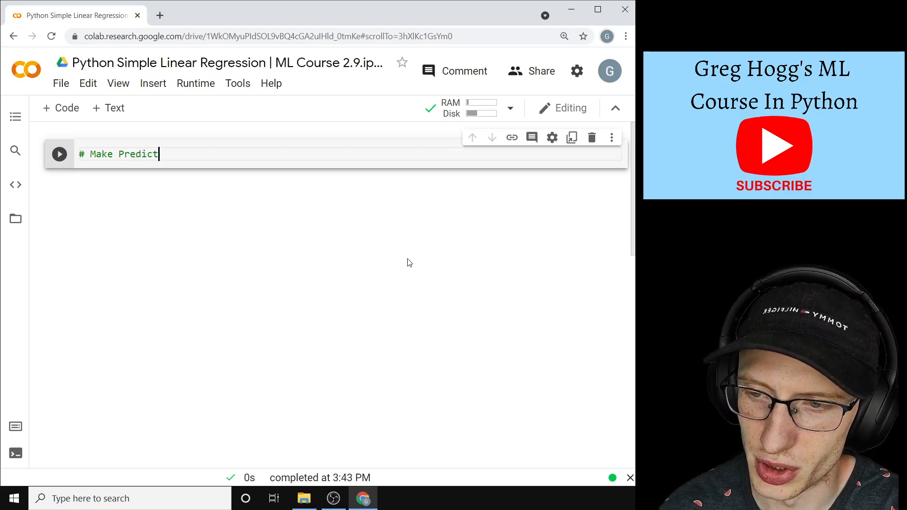
type("ion function")
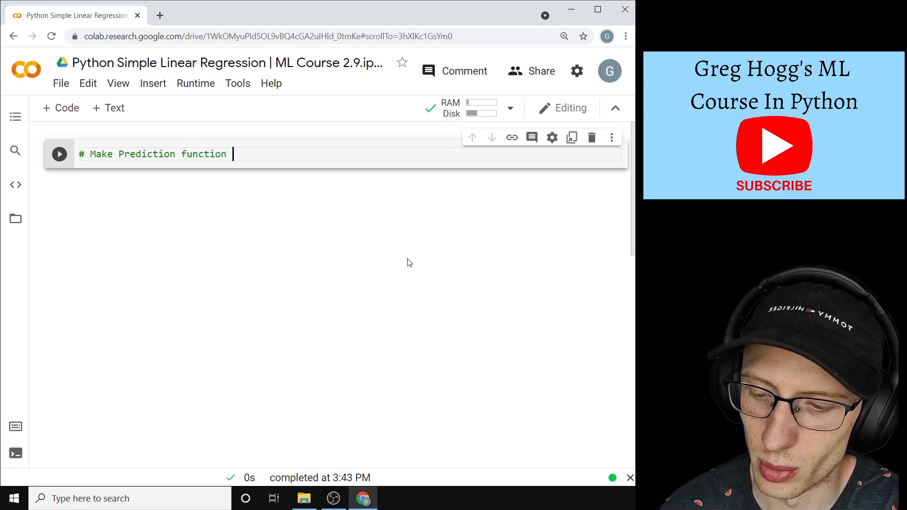
type("y_hat")
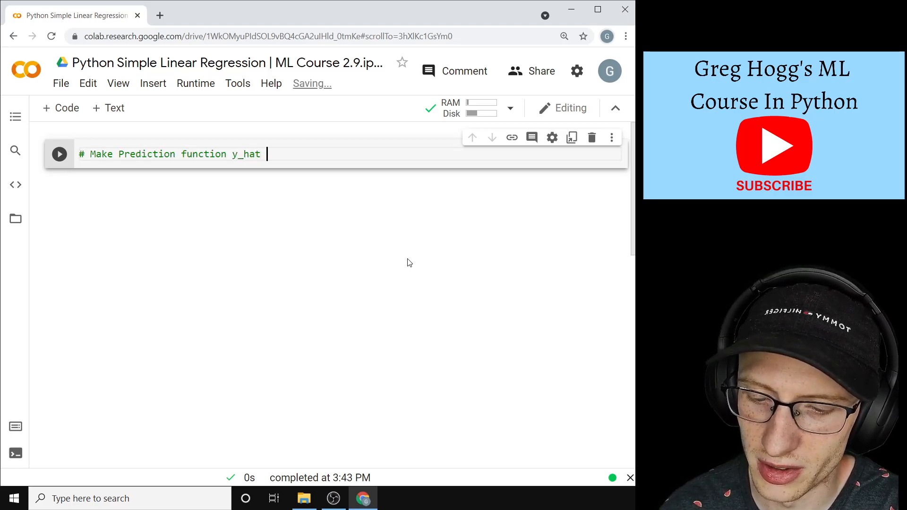
type("= b")
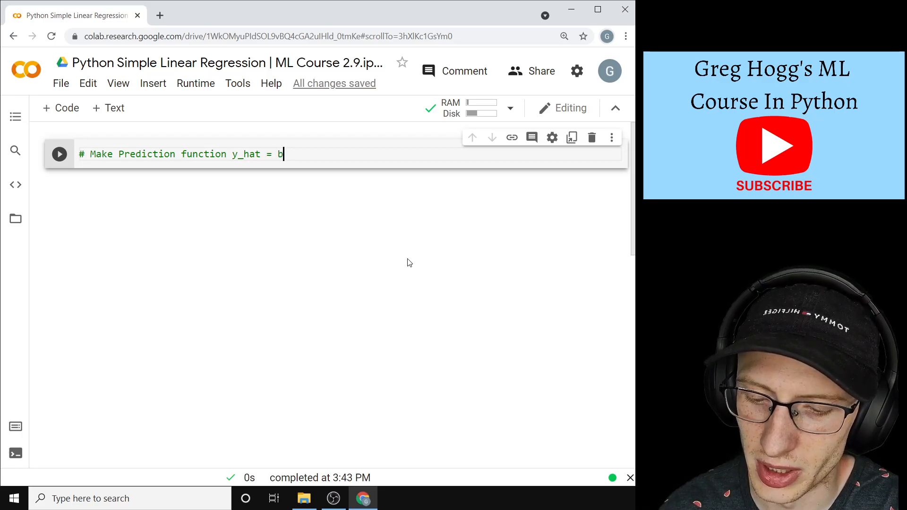
type("_0")
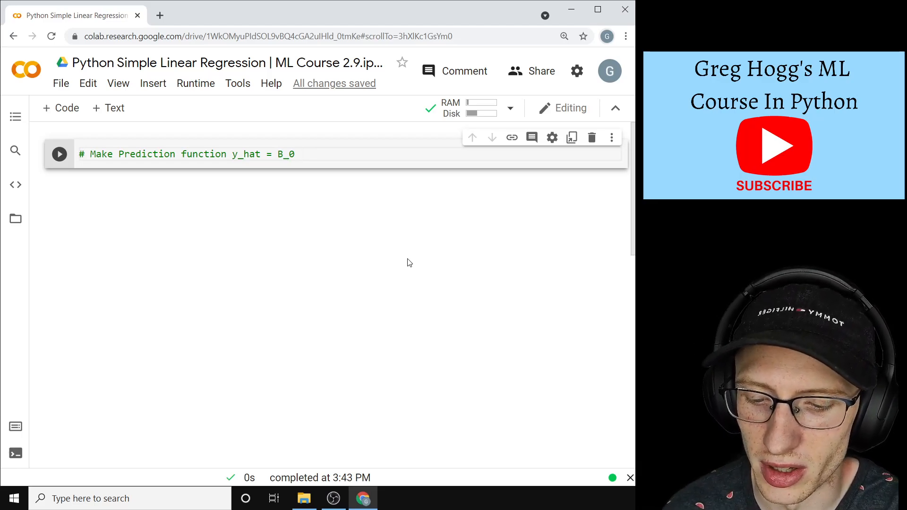
type("+ B_1")
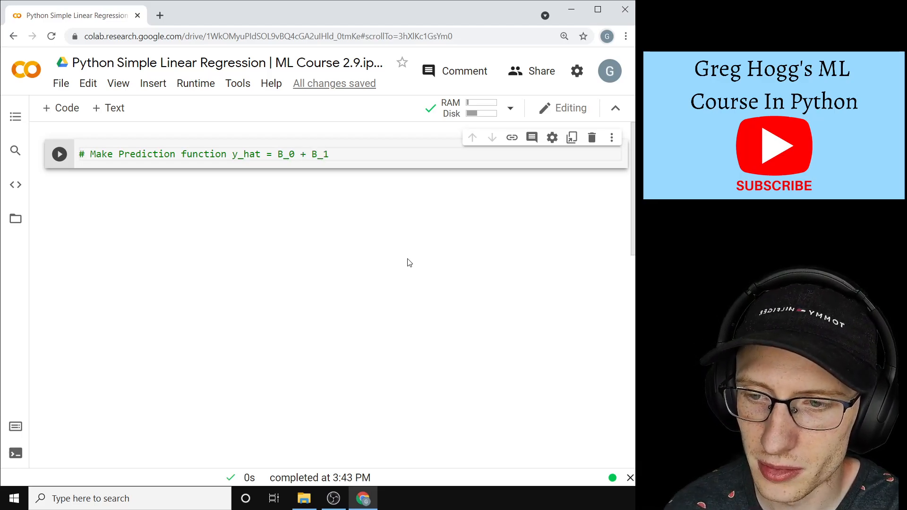
type("x")
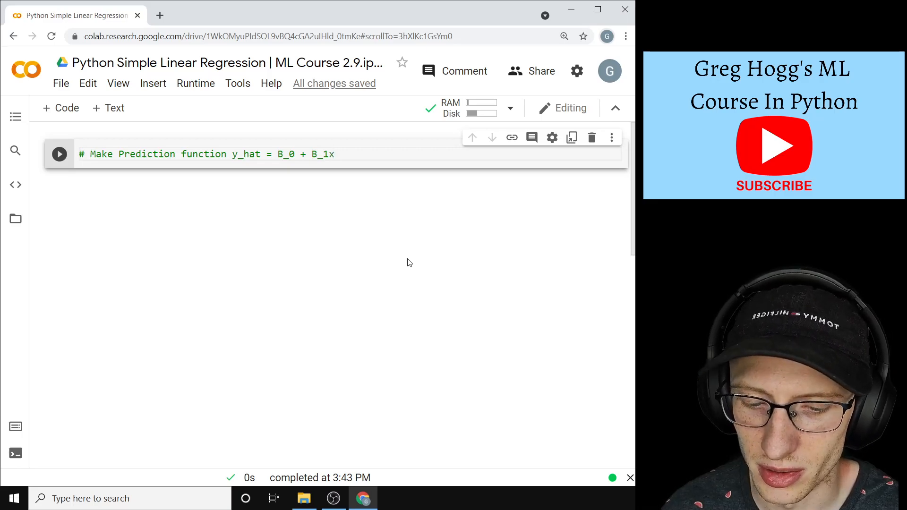
mouse_move(438, 203)
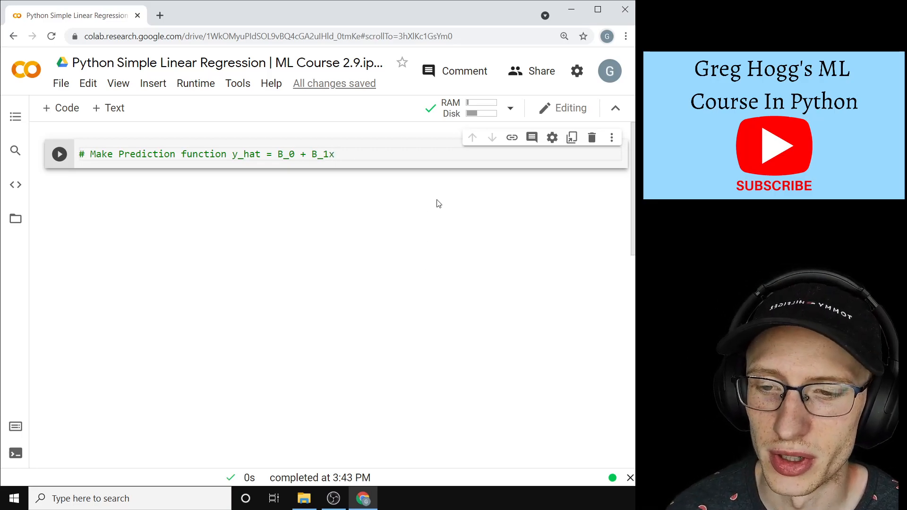
Write 'def y_hat(b_0, b_1, x):' below the comment with an indented pass body.
type("d")
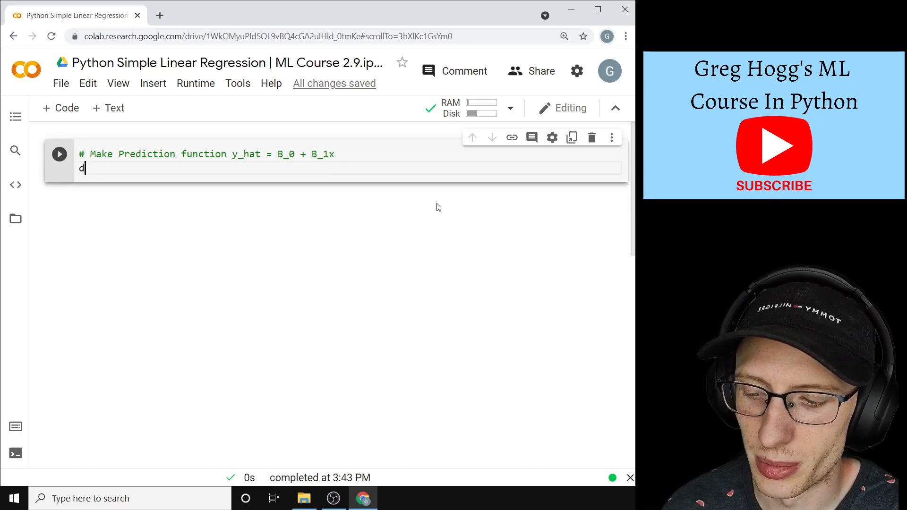
type("ef")
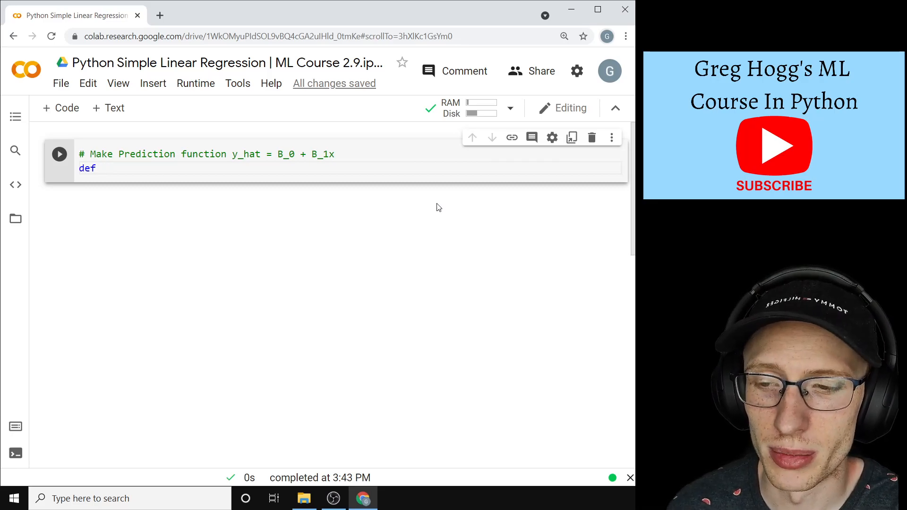
type("predictio")
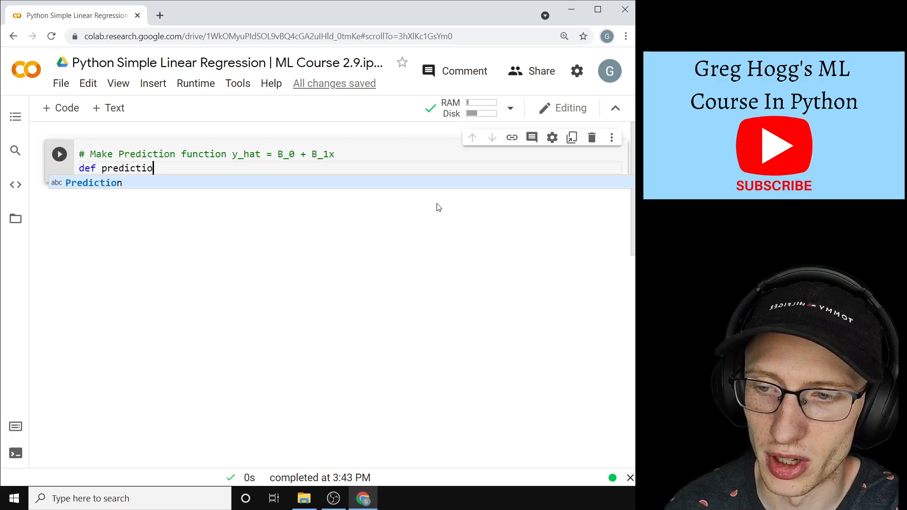
type("y")
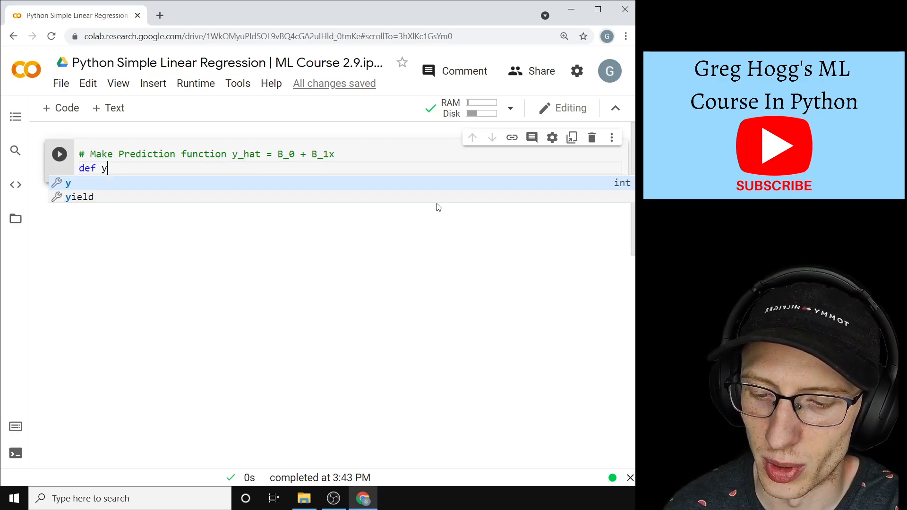
type("_hat(b_0,")
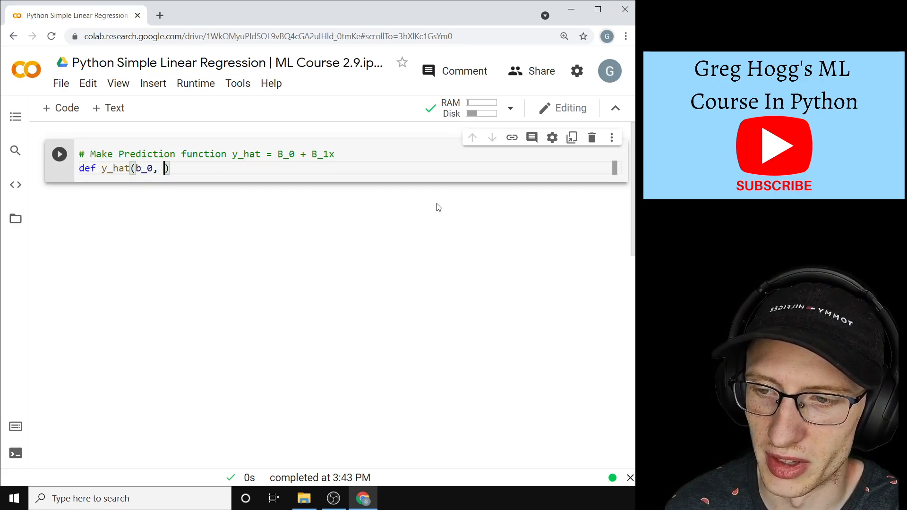
type("b_1, x")
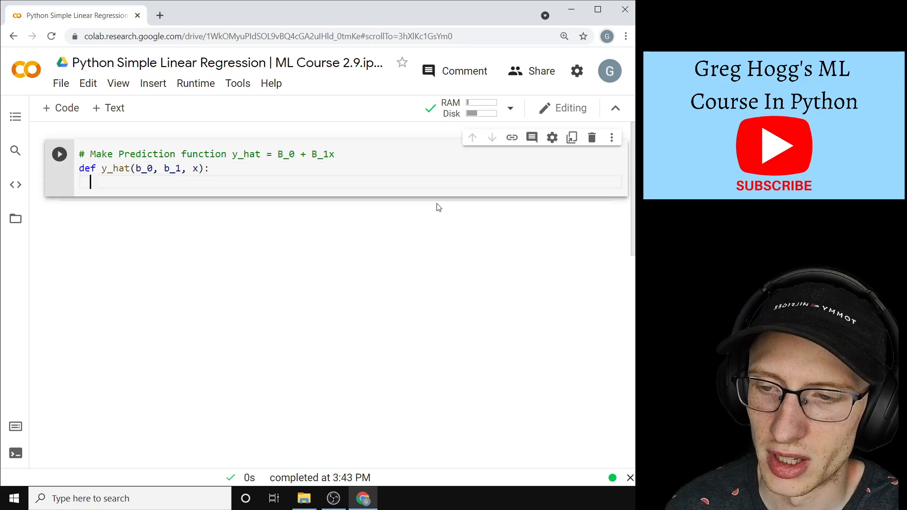
type("pass")
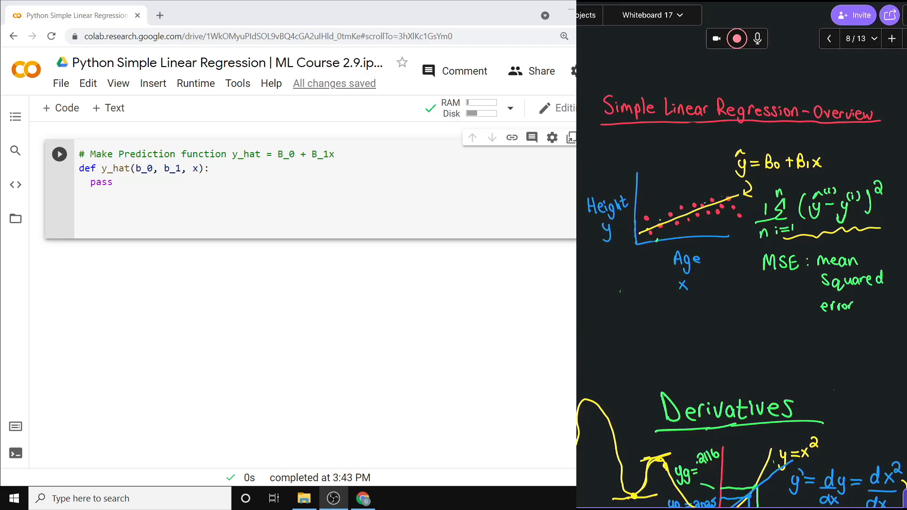
mouse_move(752, 193)
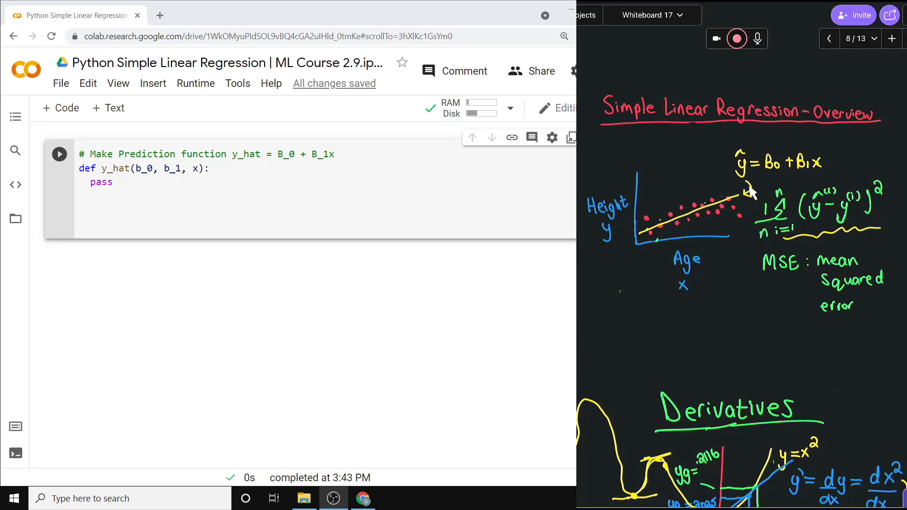
mouse_move(795, 190)
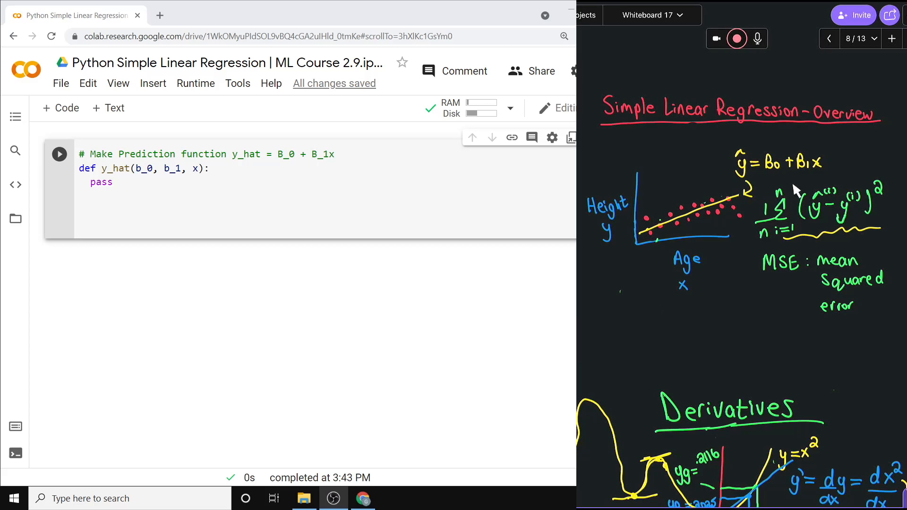
mouse_move(817, 194)
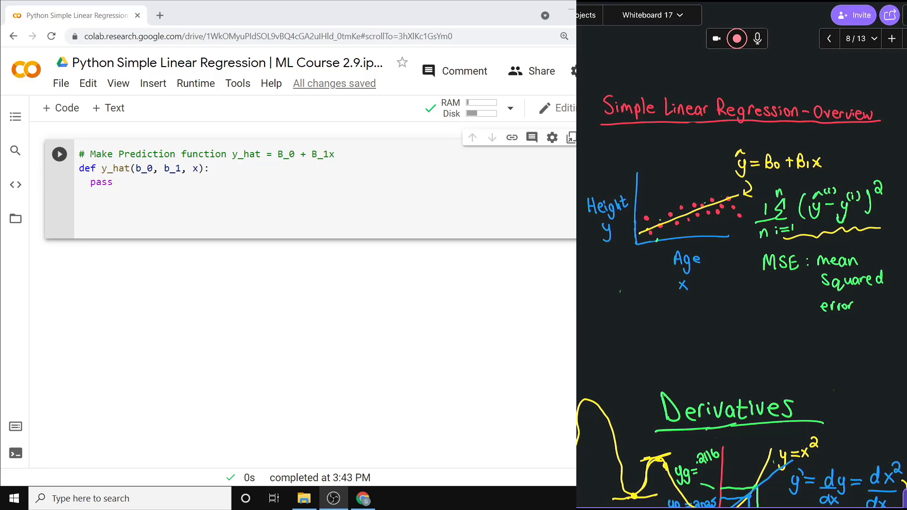
Replace the pass placeholder in y_hat with 'return b_0 + b_1*x'.
double_click(100, 183)
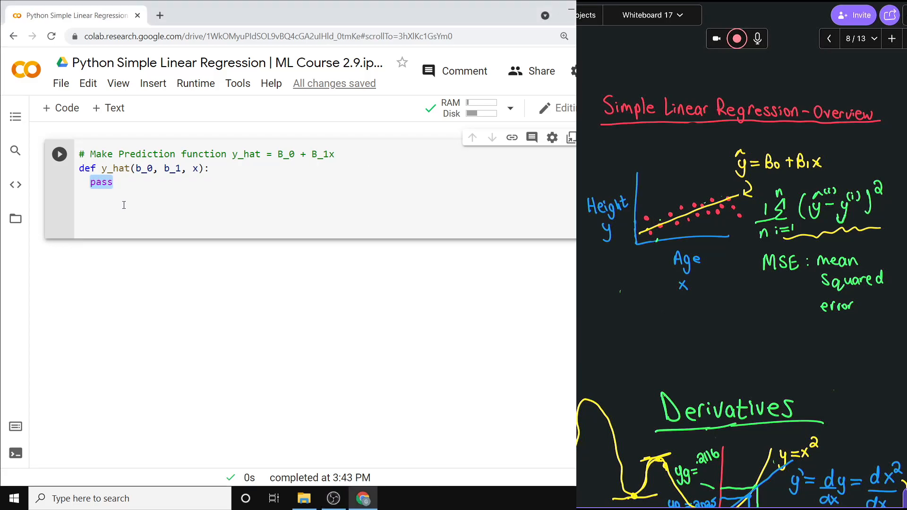
type("return")
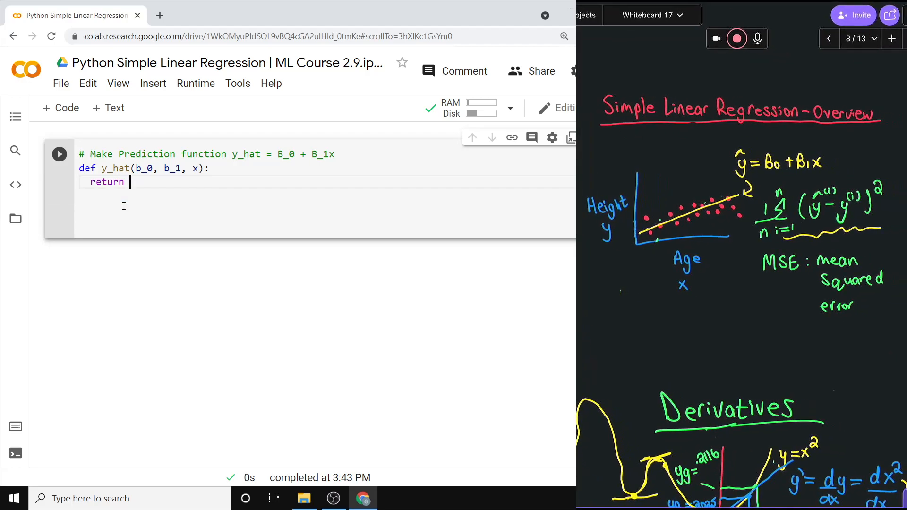
type("b")
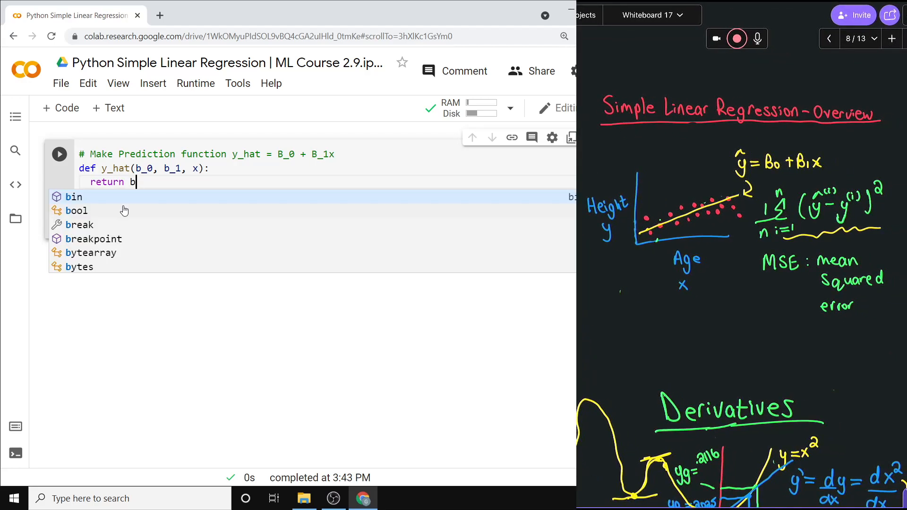
type("_0 +")
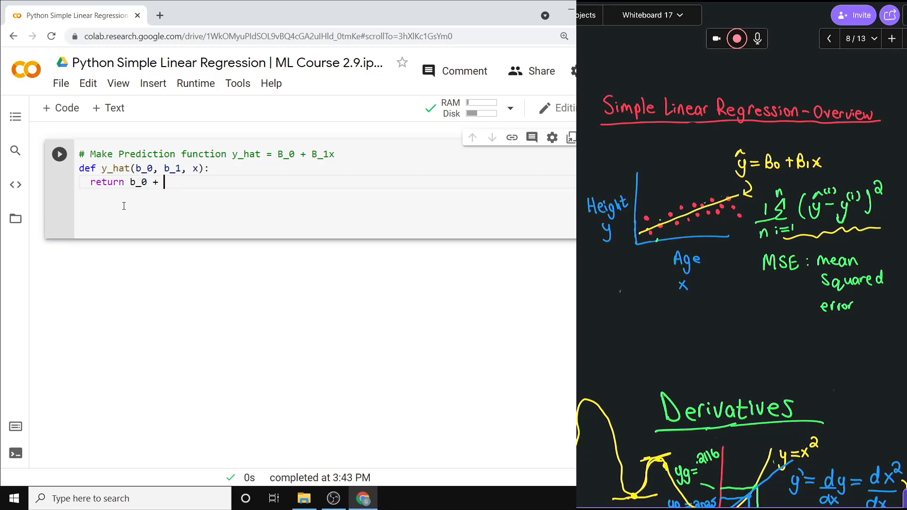
type("b_1*x")
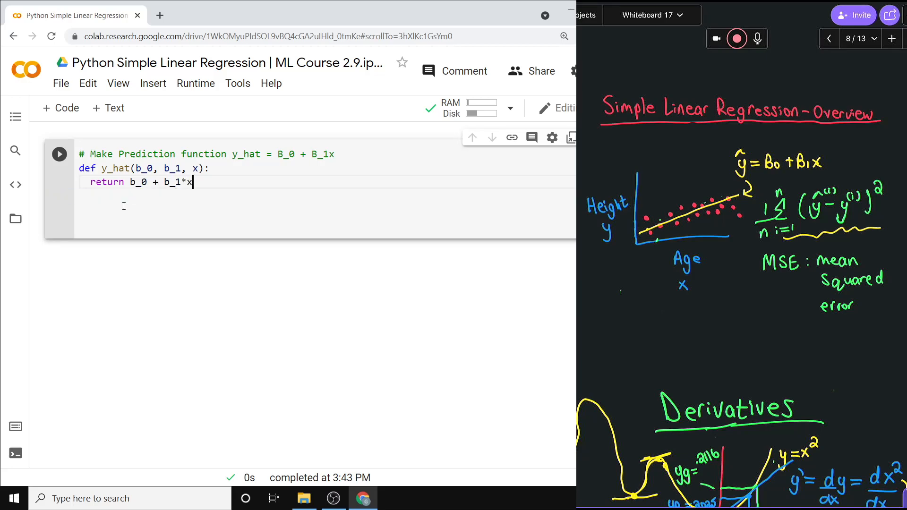
type("x")
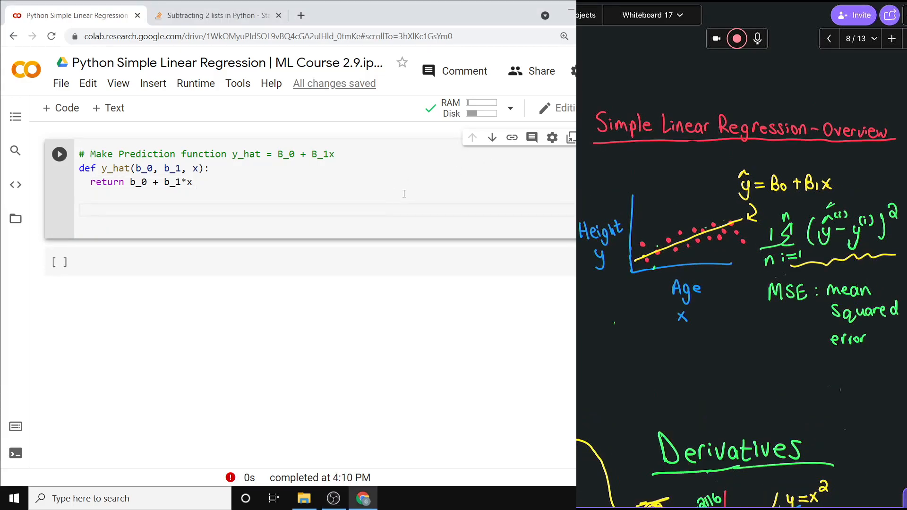
Add '# Make MSE Mean Squared Error Function' below y_hat and begin a def line.
type("# Def")
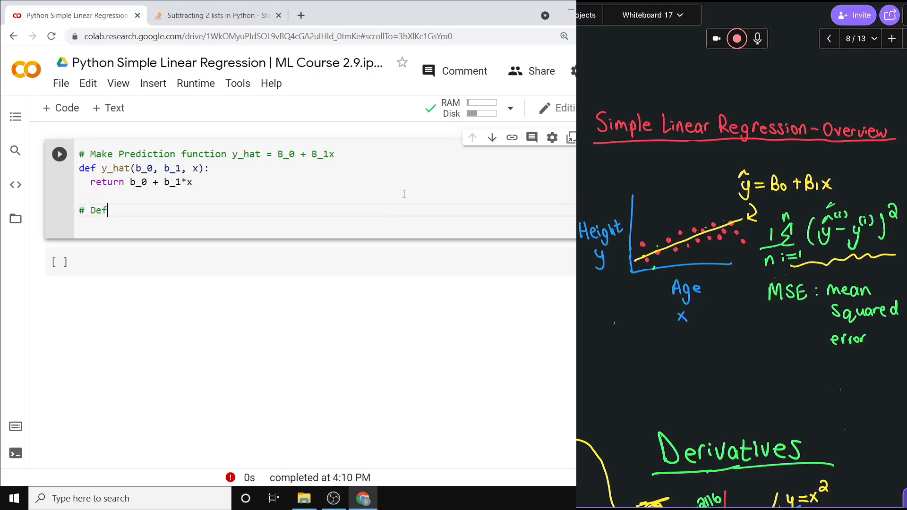
type("Make M")
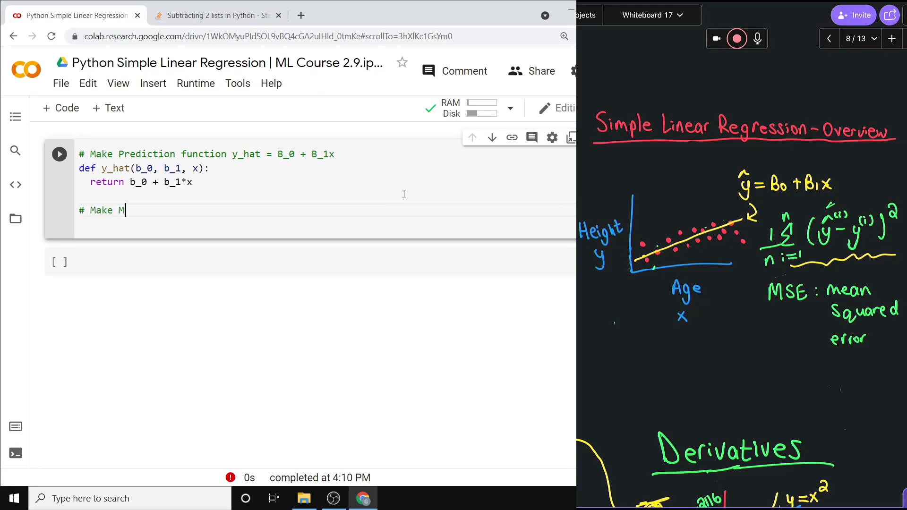
type("SE Mean Squared E")
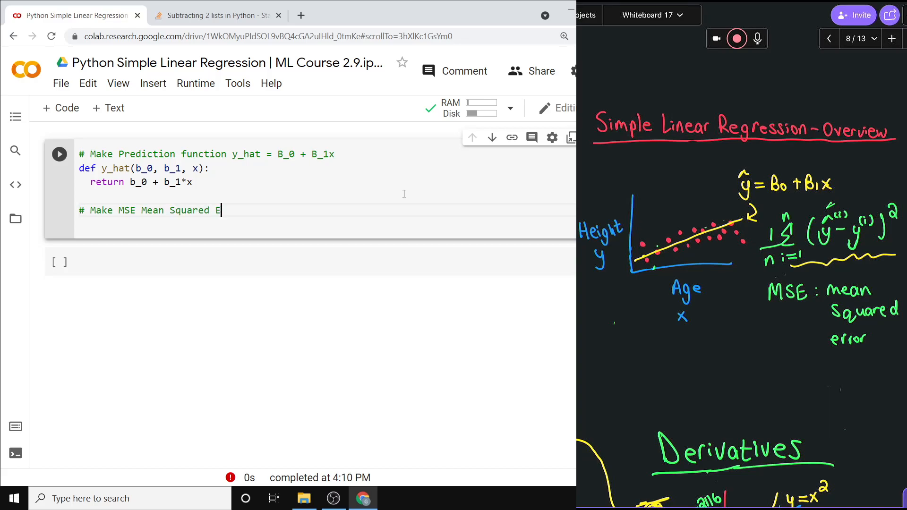
type("rror FUn")
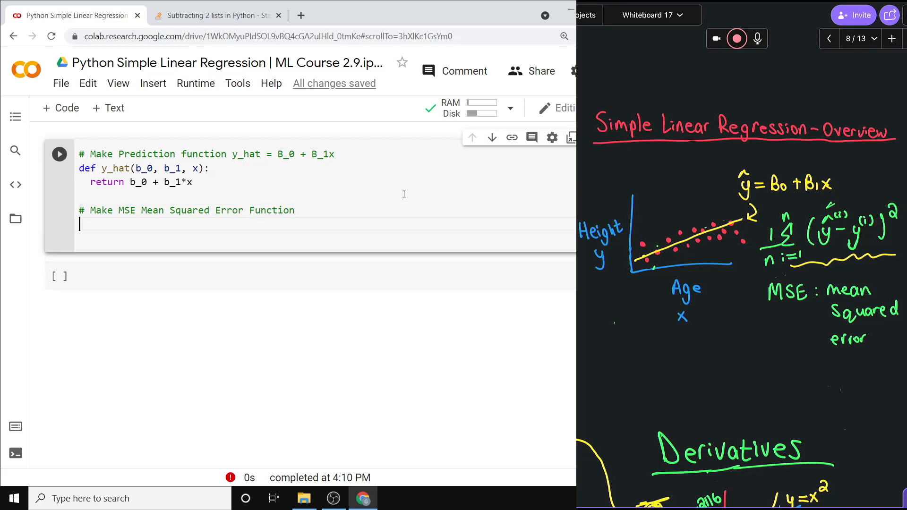
type("def")
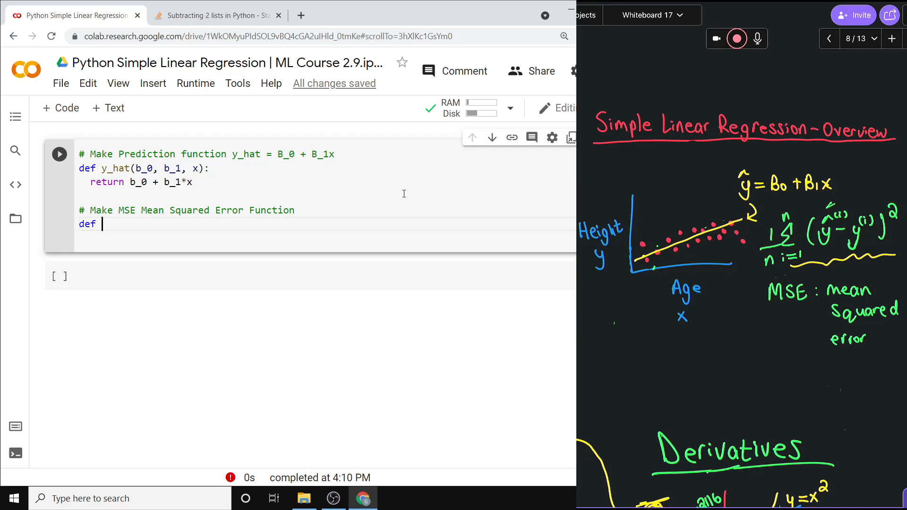
mouse_move(814, 261)
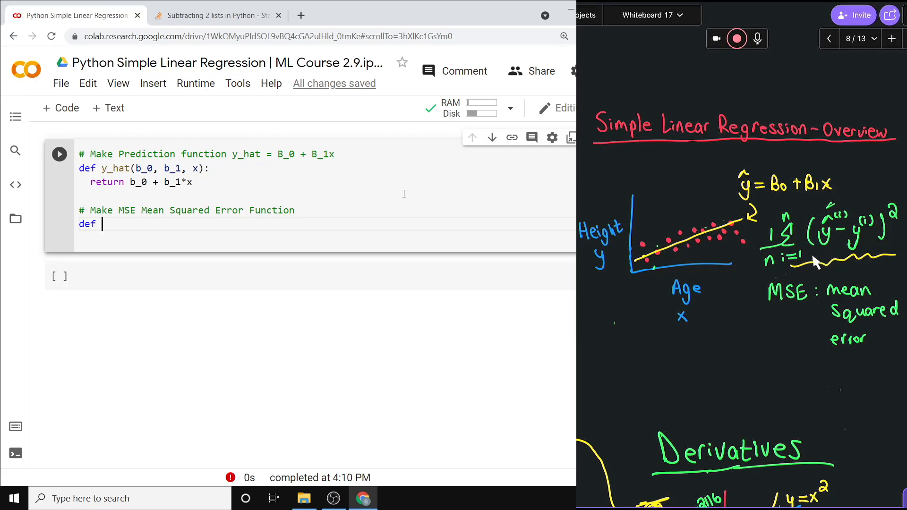
mouse_move(818, 260)
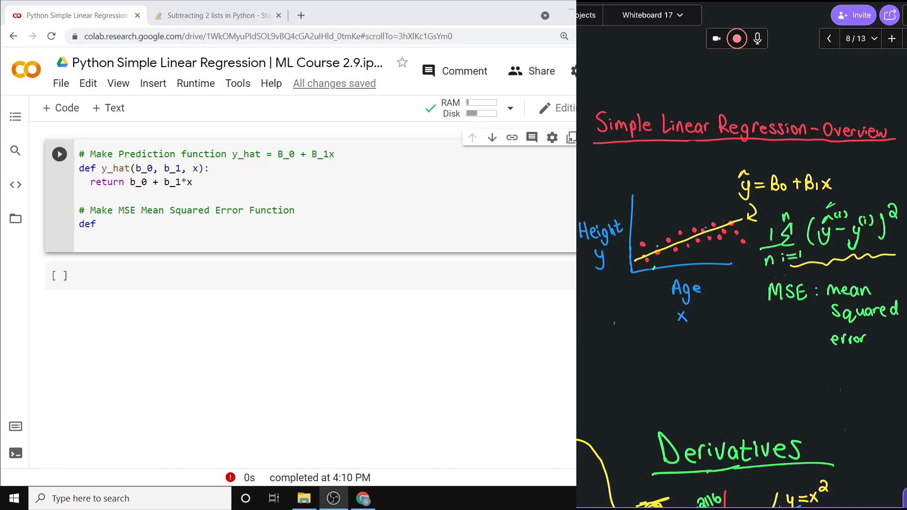
mouse_move(765, 288)
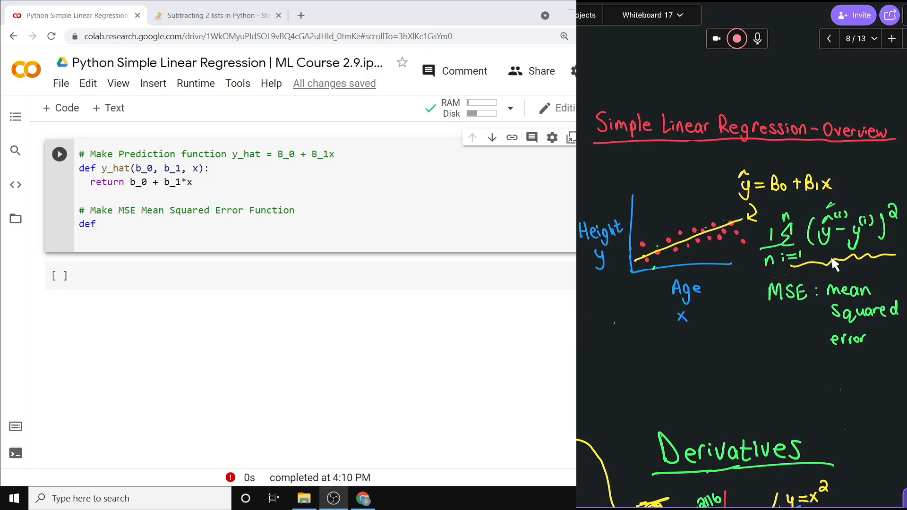
mouse_move(763, 284)
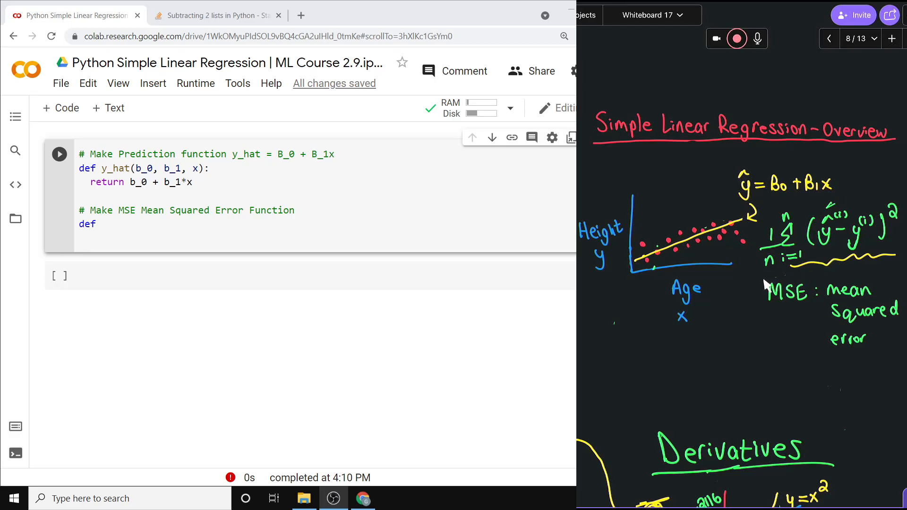
mouse_move(766, 283)
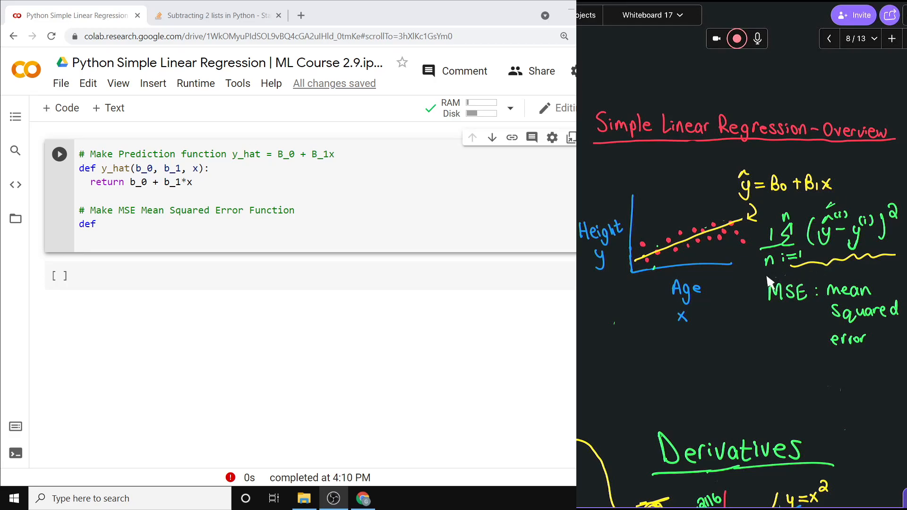
mouse_move(821, 258)
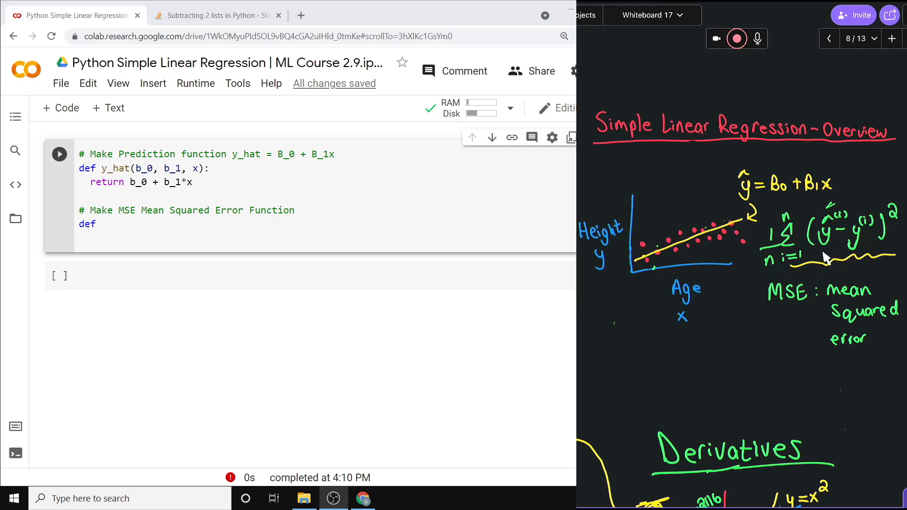
mouse_move(822, 260)
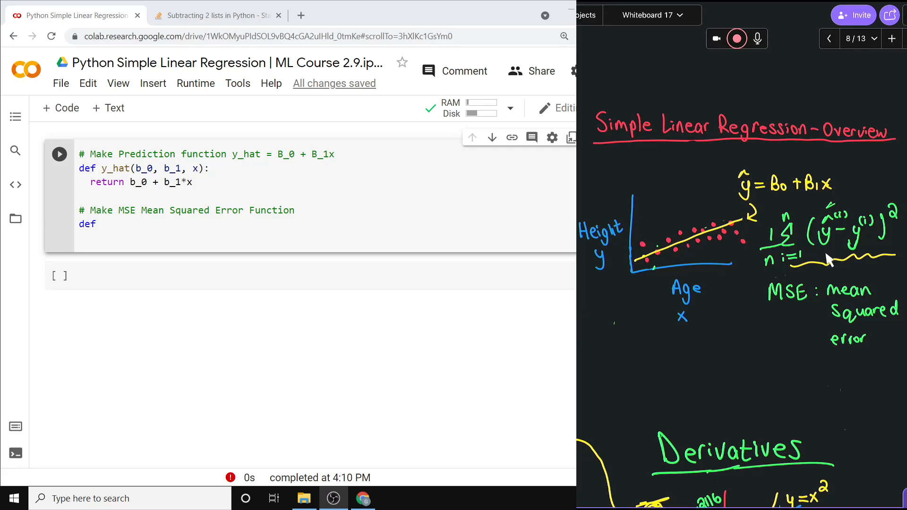
mouse_move(827, 247)
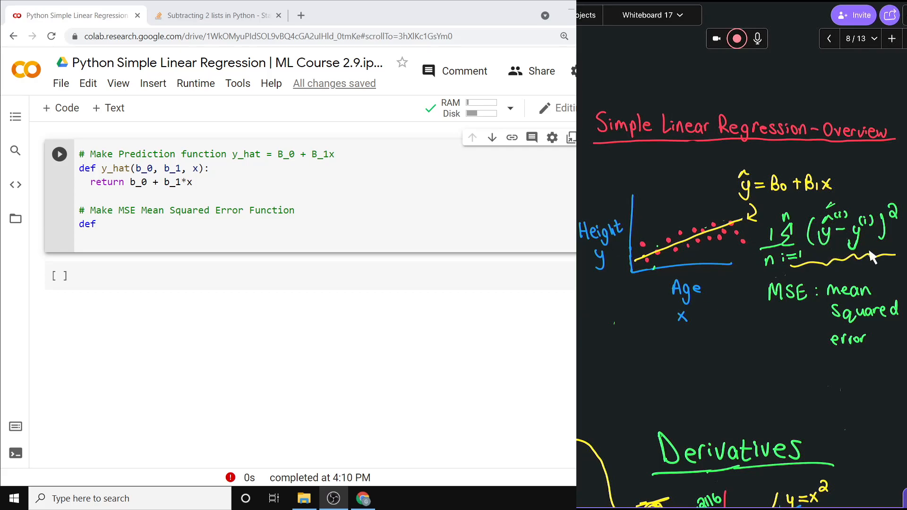
mouse_move(858, 250)
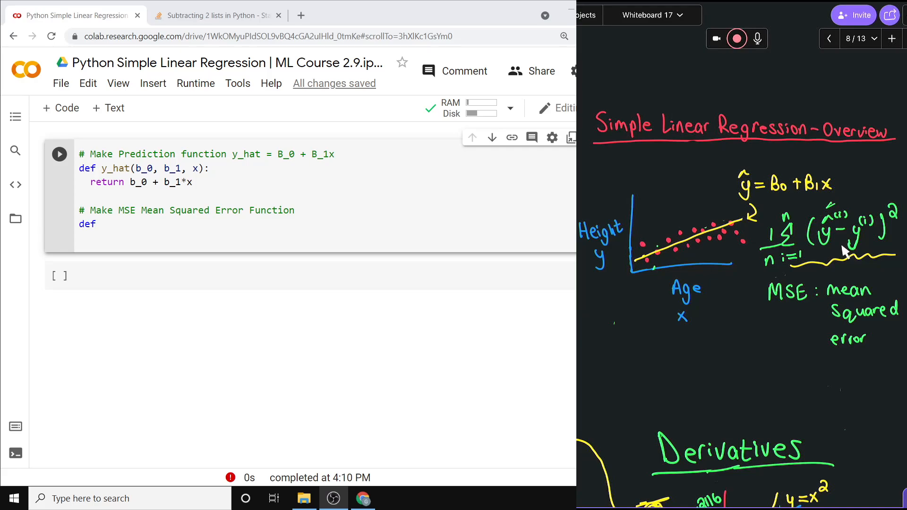
mouse_move(734, 242)
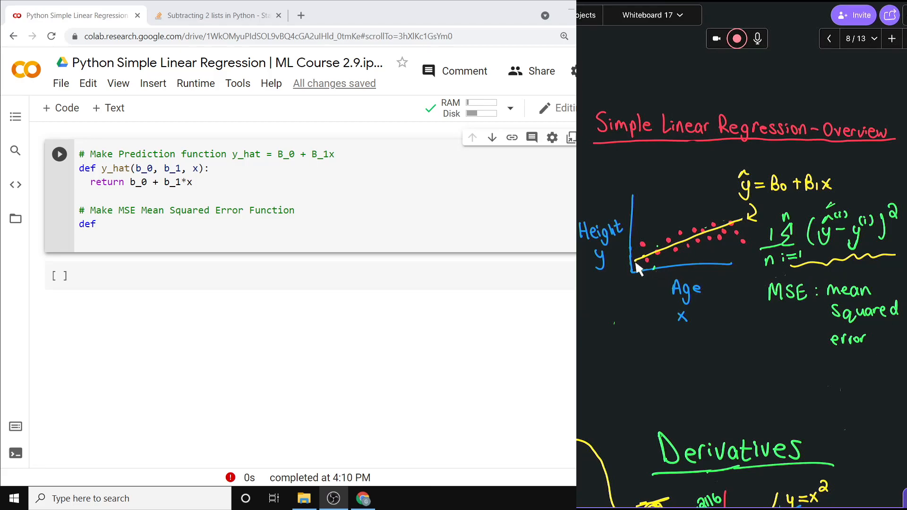
mouse_move(743, 240)
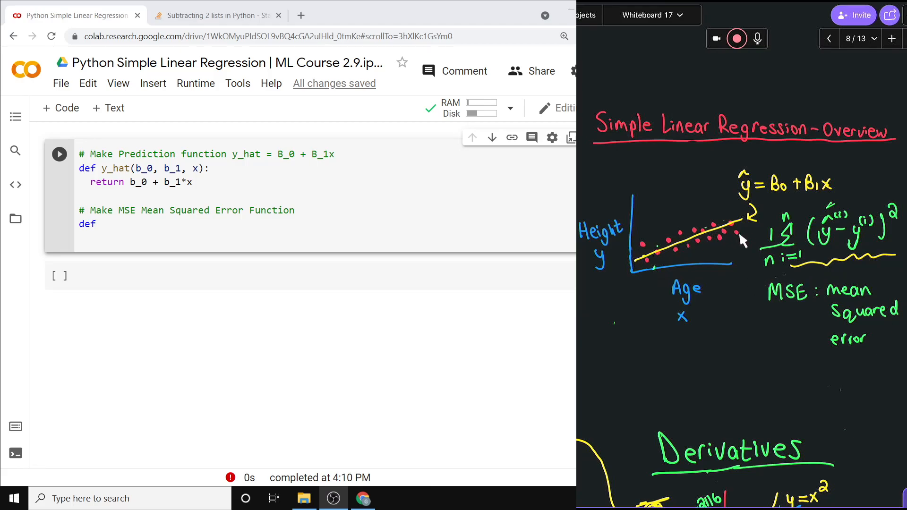
mouse_move(644, 267)
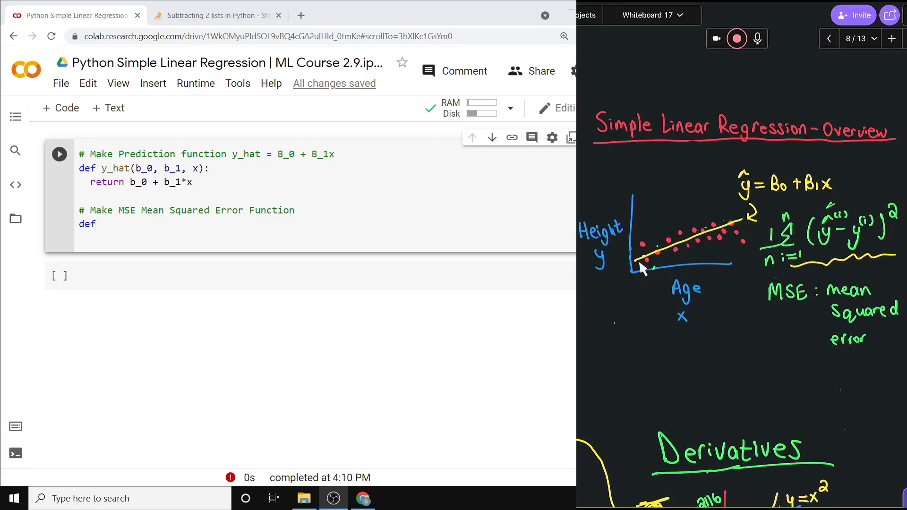
mouse_move(643, 263)
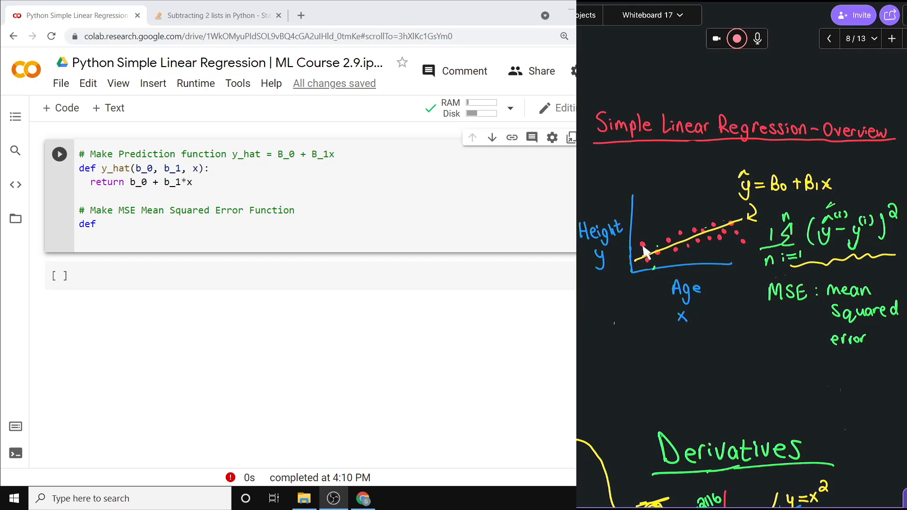
mouse_move(644, 263)
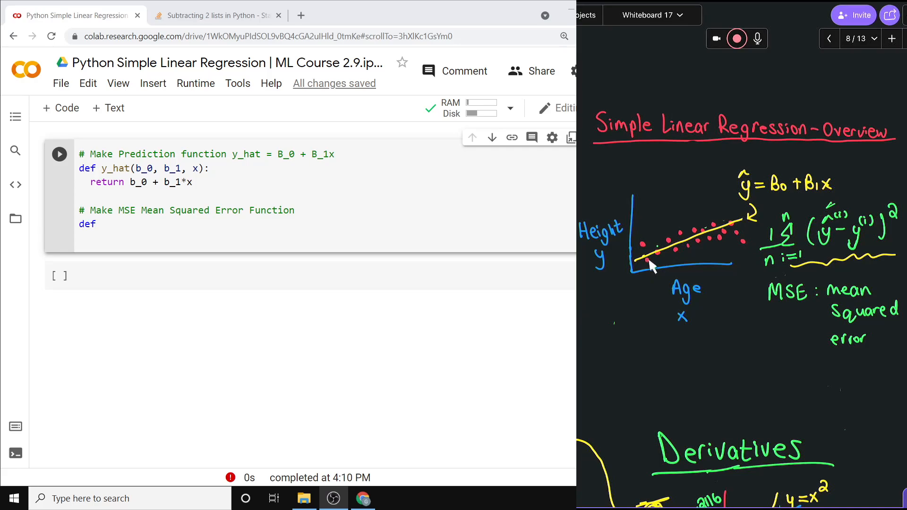
mouse_move(648, 263)
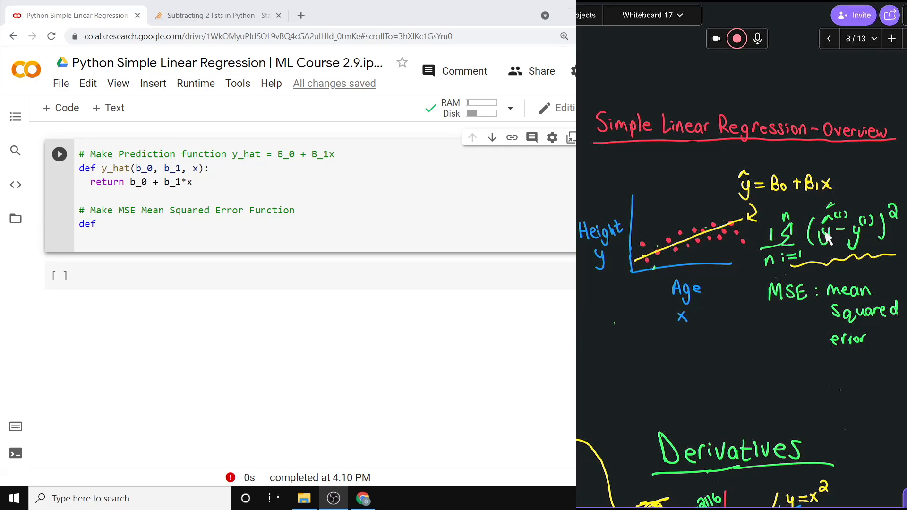
mouse_move(668, 254)
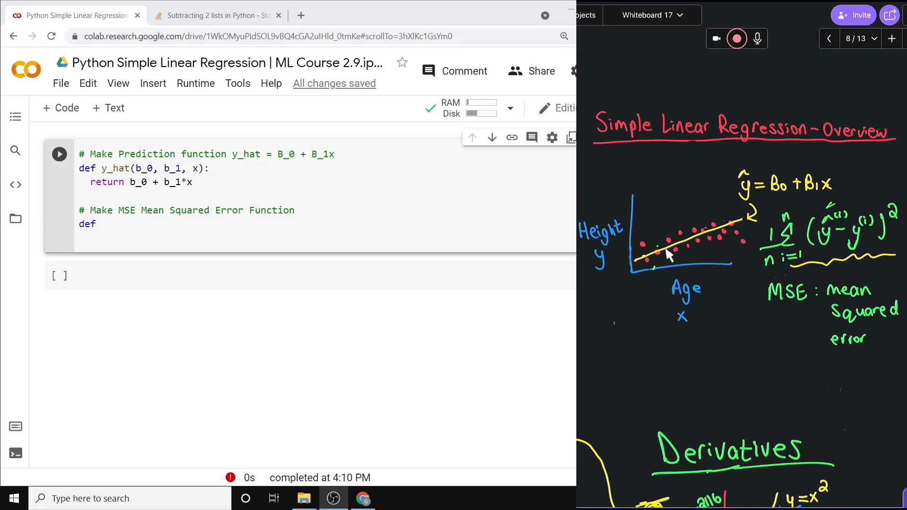
mouse_move(648, 249)
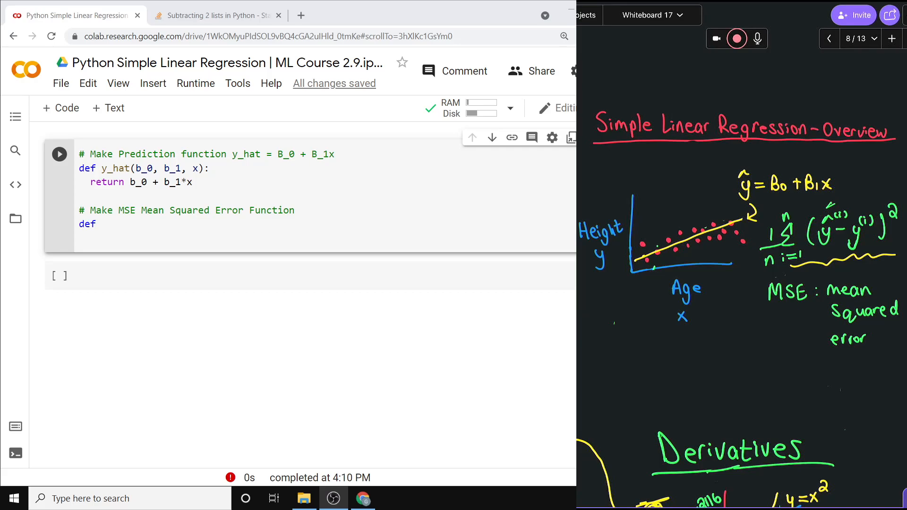
Complete the definition line as 'def MSE(ys, y_hats)'.
left_click(102, 224)
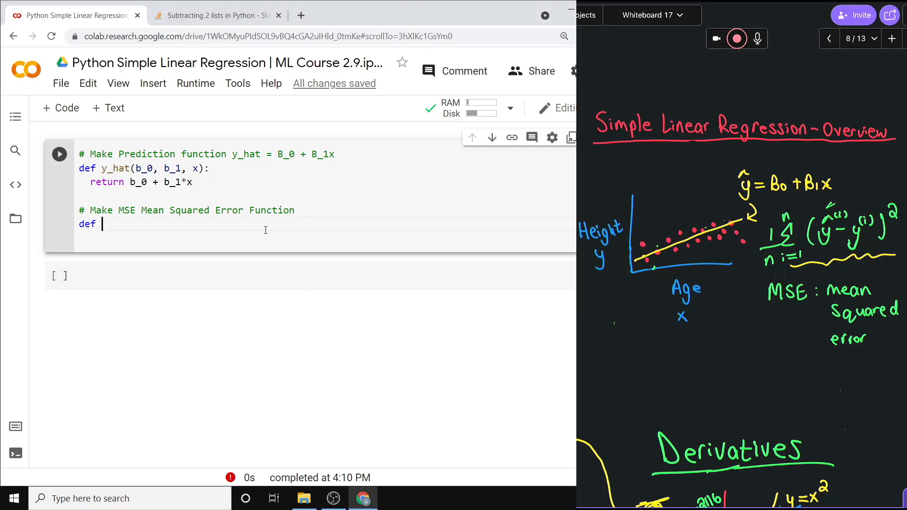
type("y")
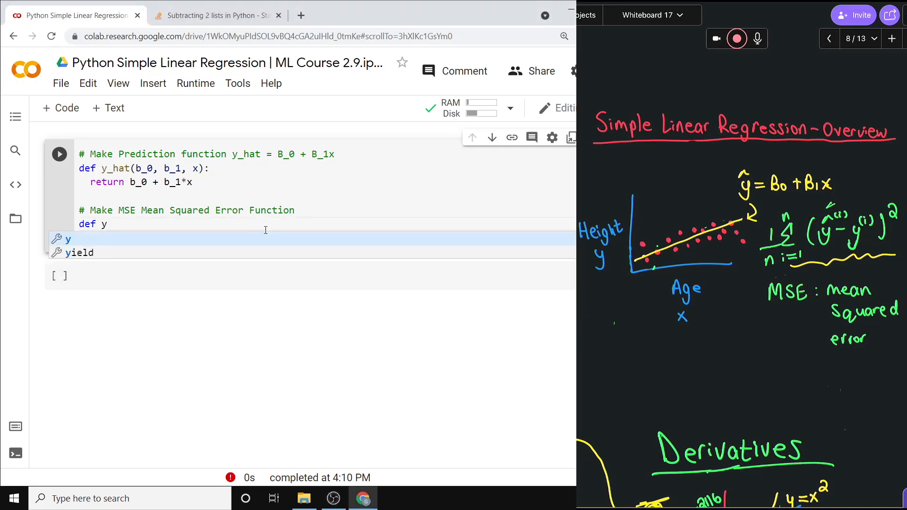
type("SE")
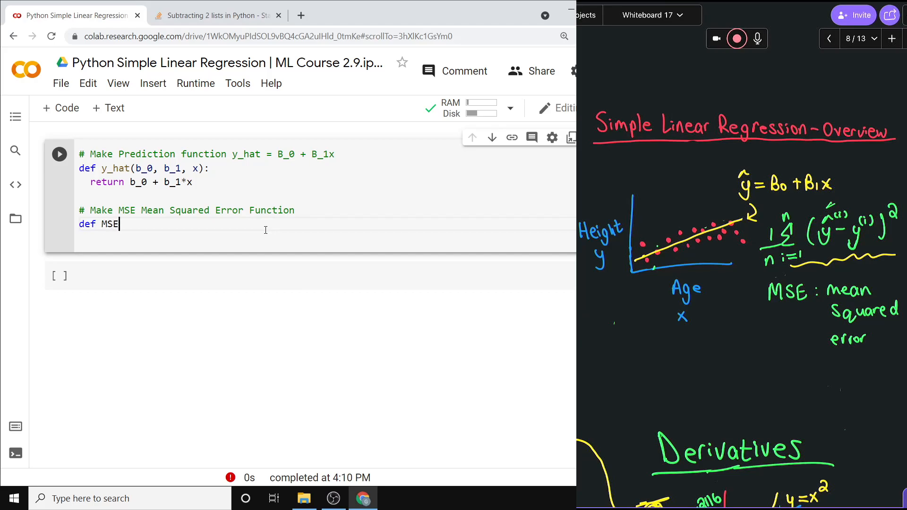
type("()")
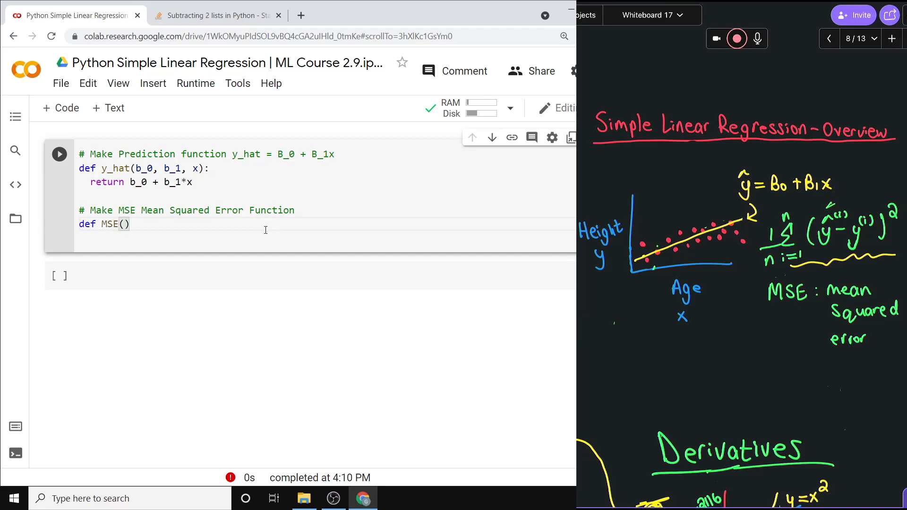
type("y")
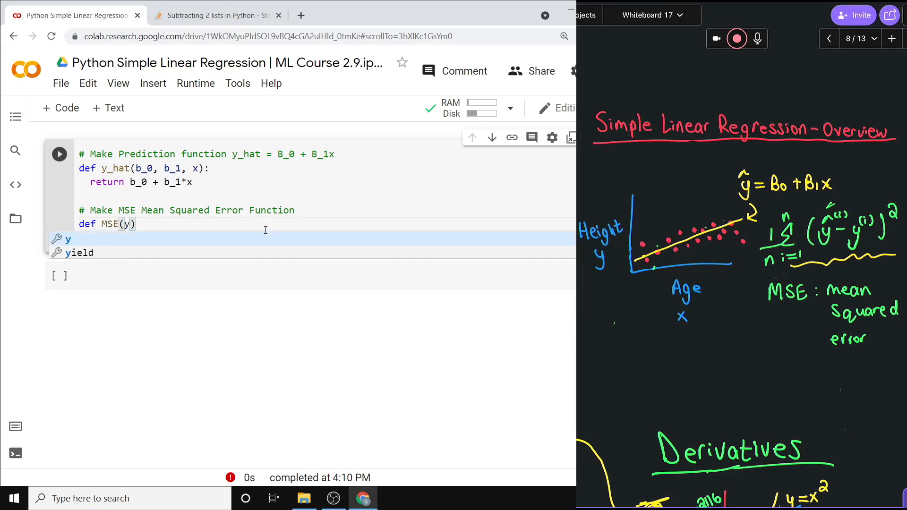
type("s,")
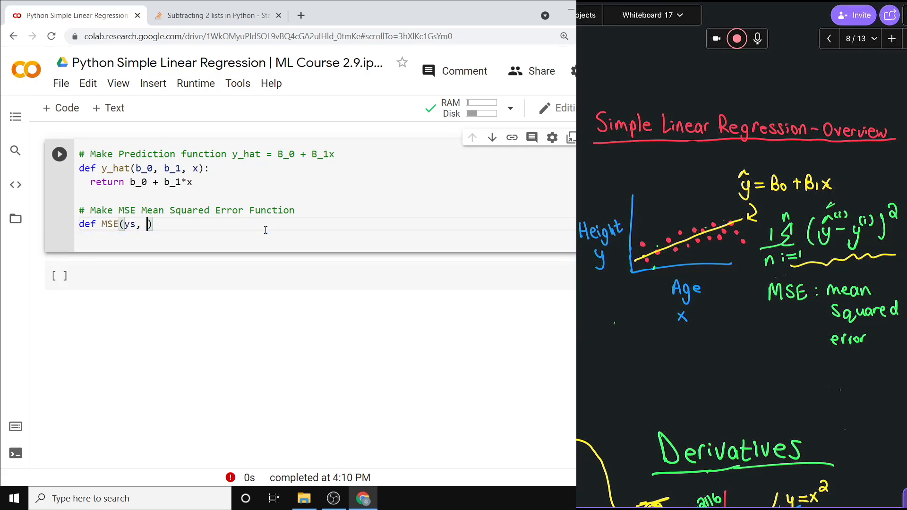
type("y_hats")
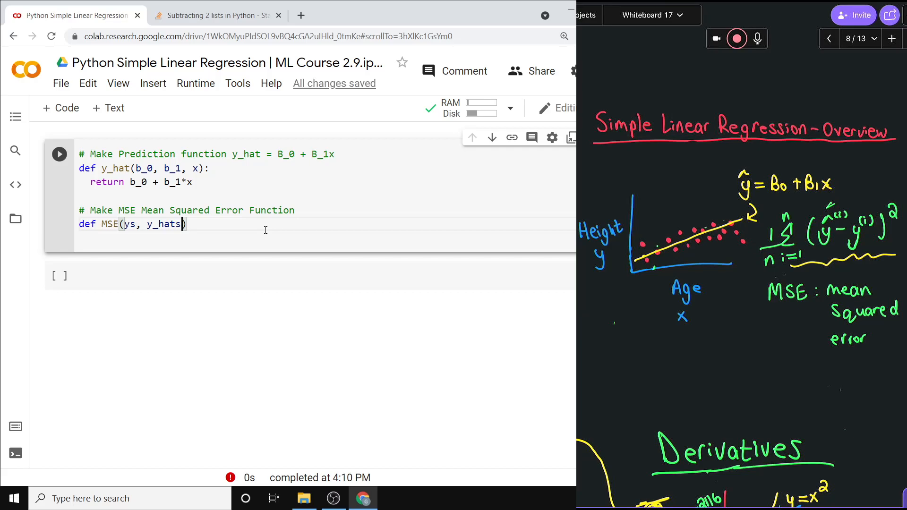
Give MSE an indented pass body and start a new line below it.
double_click(163, 225)
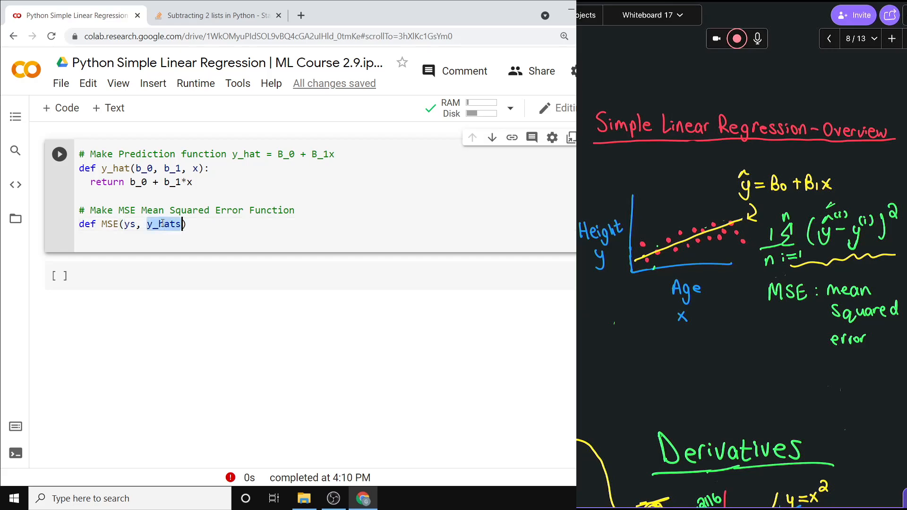
left_click(212, 223)
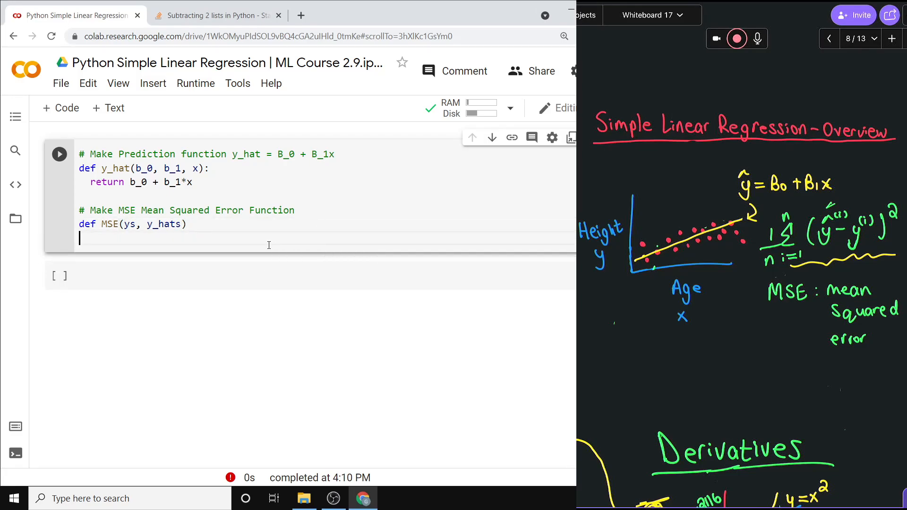
type("pass")
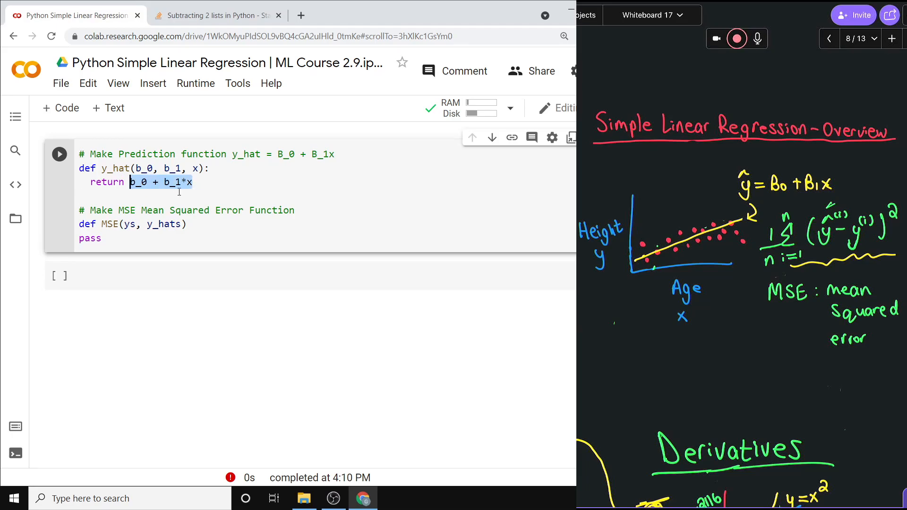
left_click(101, 238)
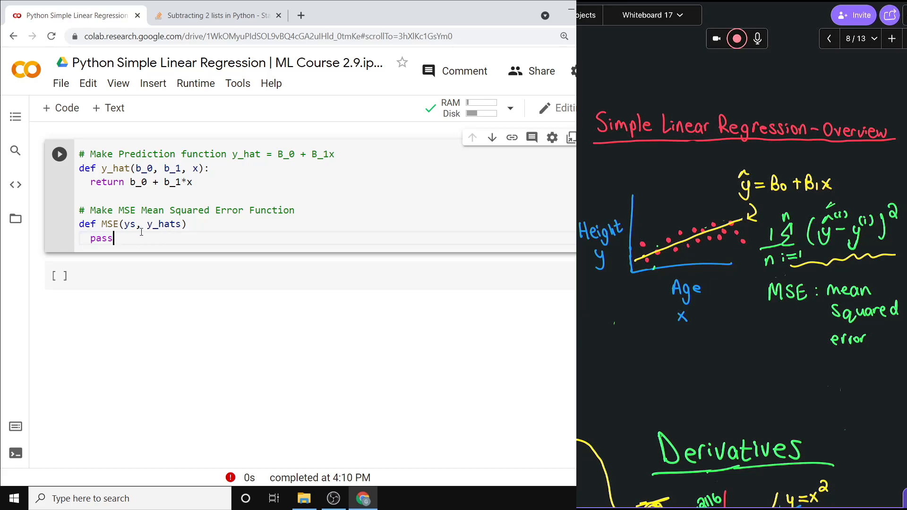
key("Return")
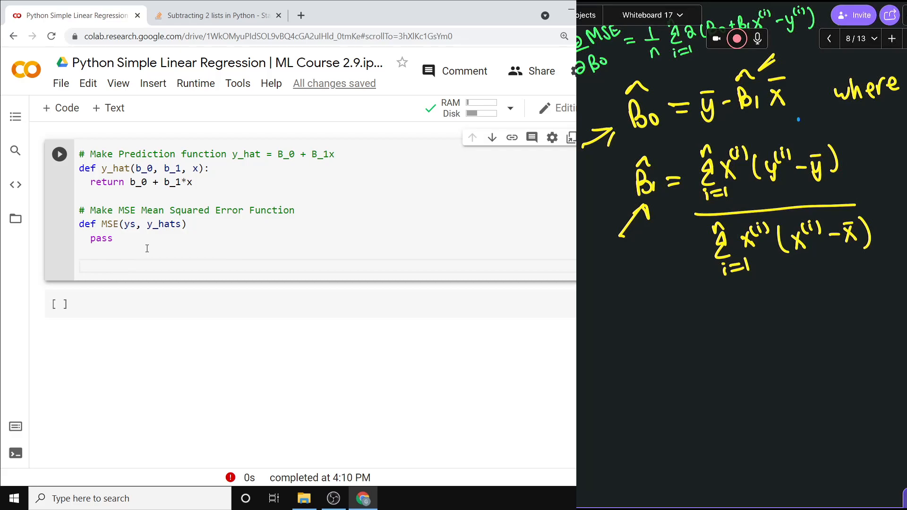
Write 'def train_params(xs, ys, )' on the new line.
type("def")
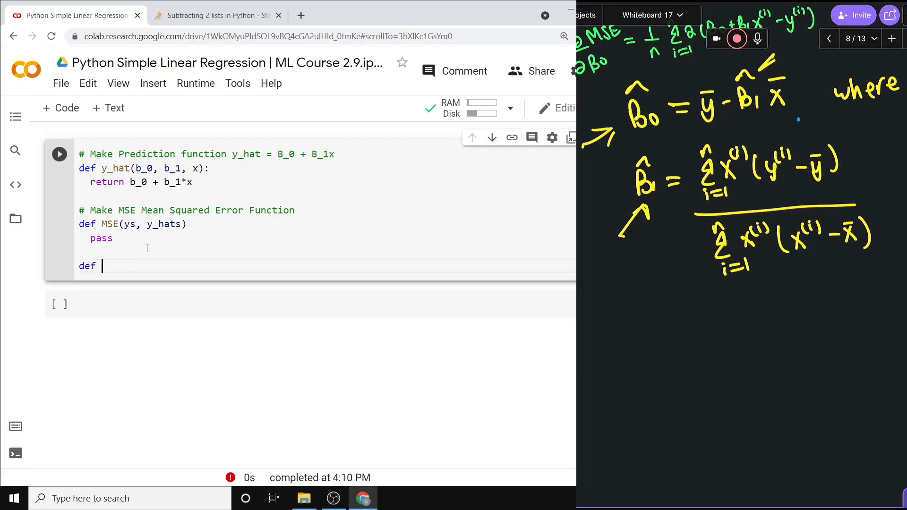
type("train_")
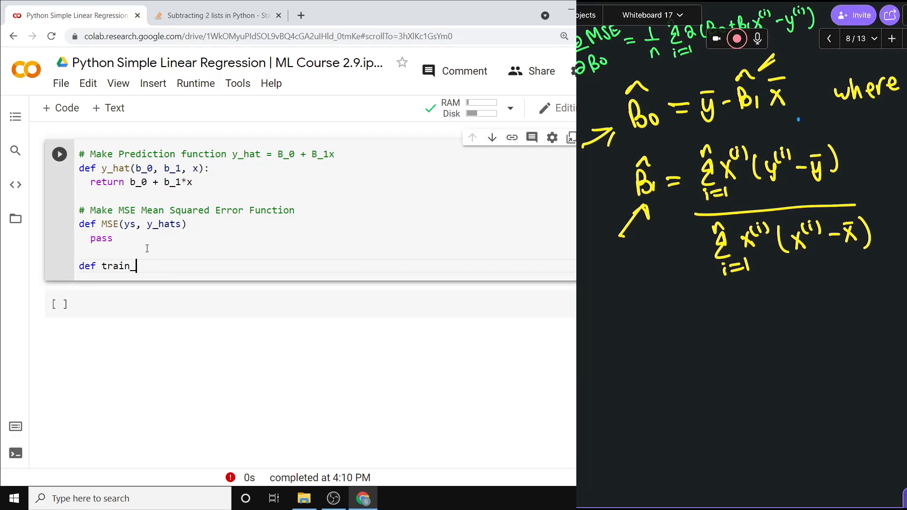
type("param")
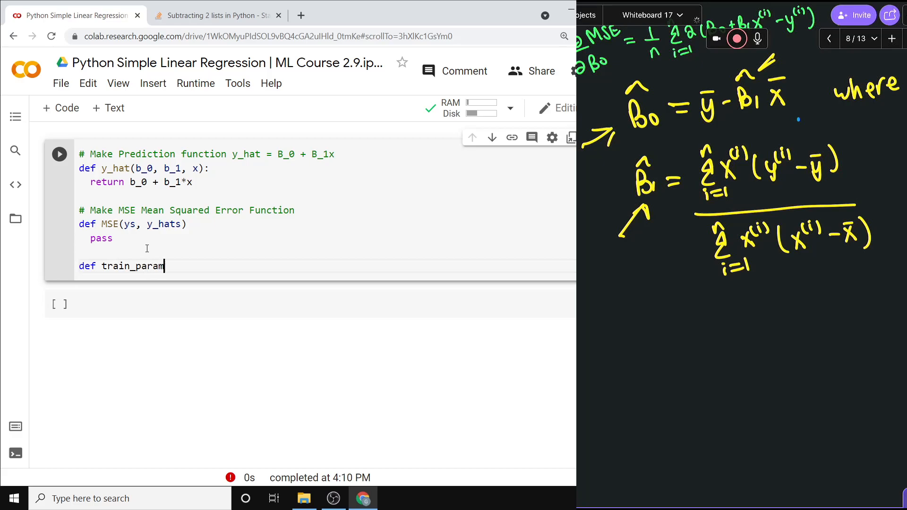
type("s()")
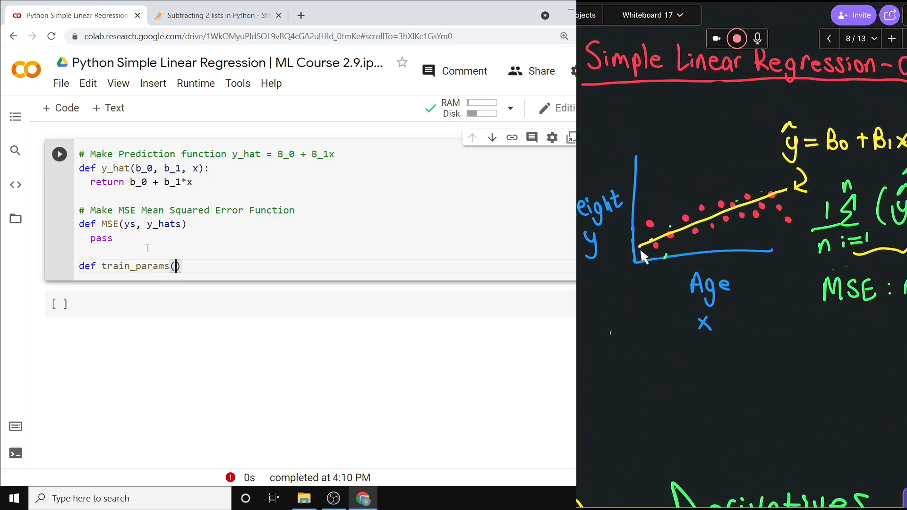
mouse_move(635, 261)
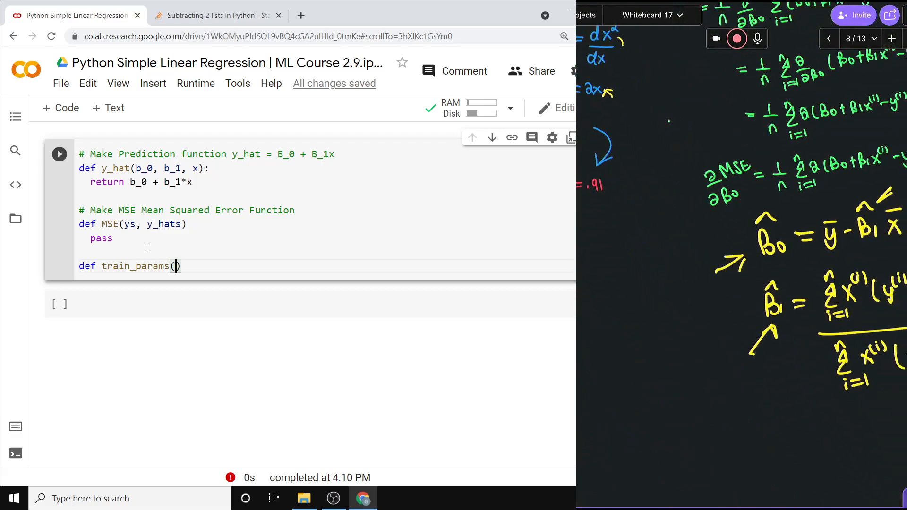
scroll("down", 3)
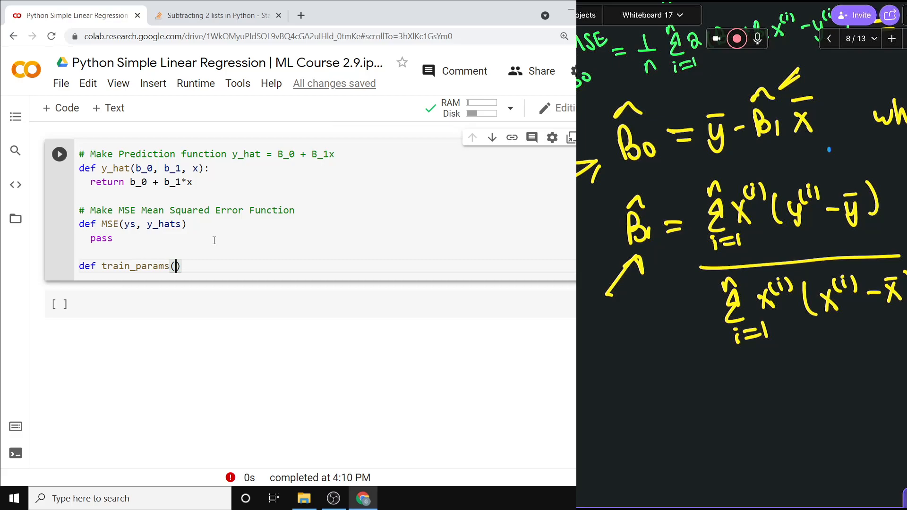
type("xs")
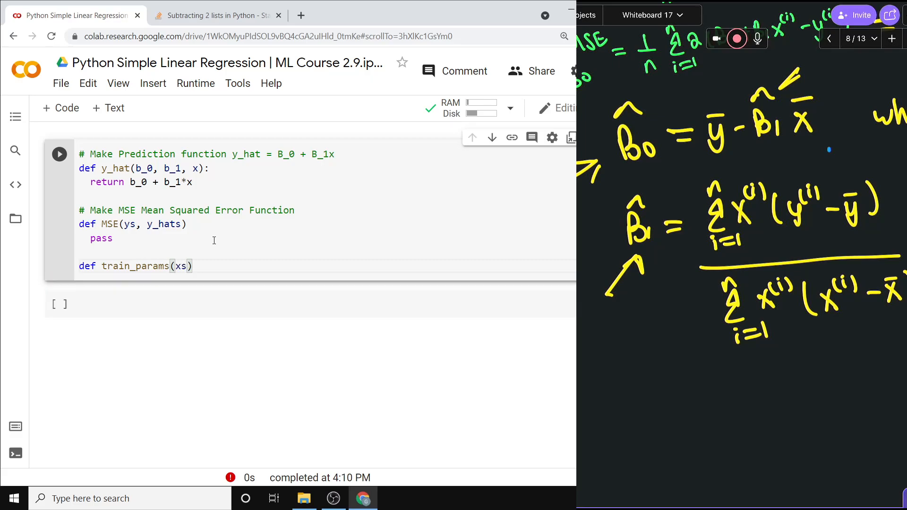
type(", ys,")
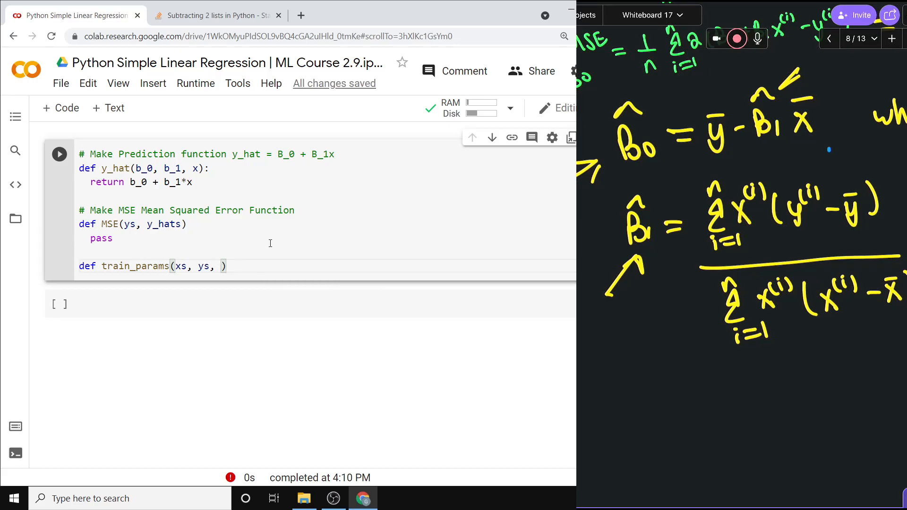
mouse_move(283, 241)
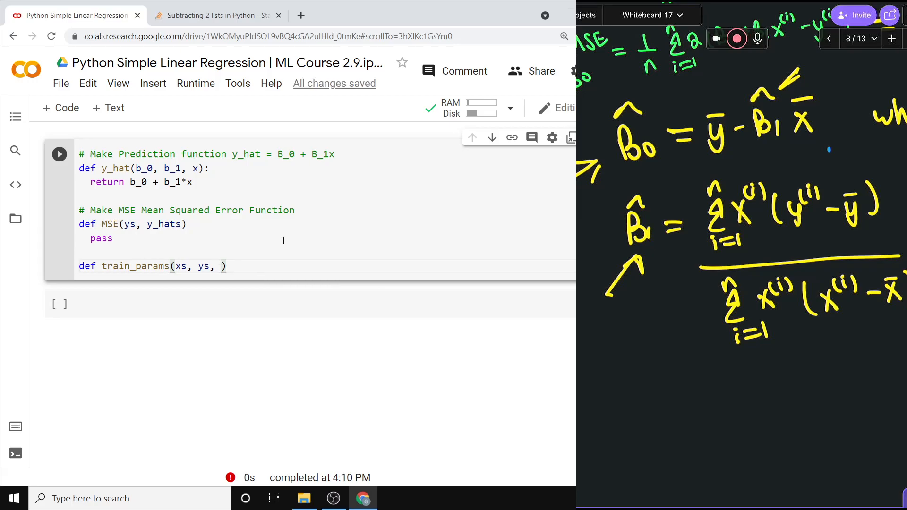
Add params as the third argument of train_params.
type("para")
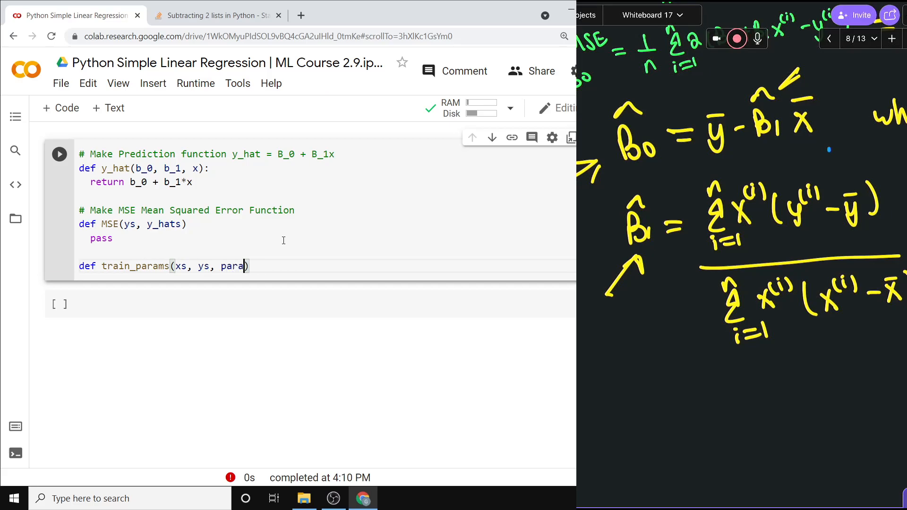
type("ms")
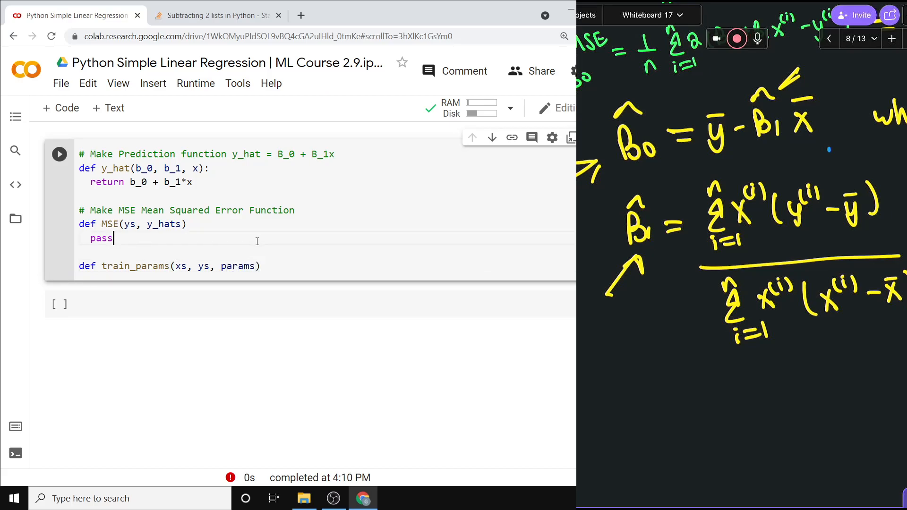
key("Enter")
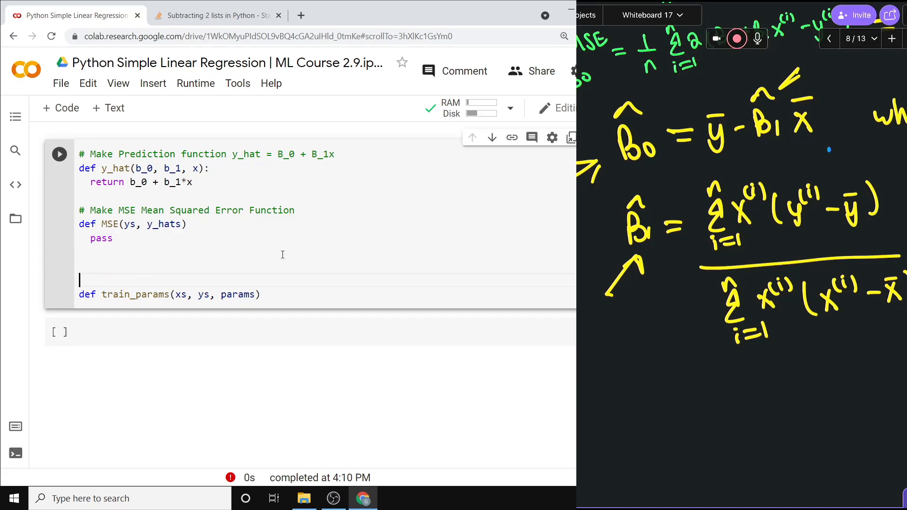
Define params = {'b_0':1, 'b_1':2} above train_params and finish its header.
type("para")
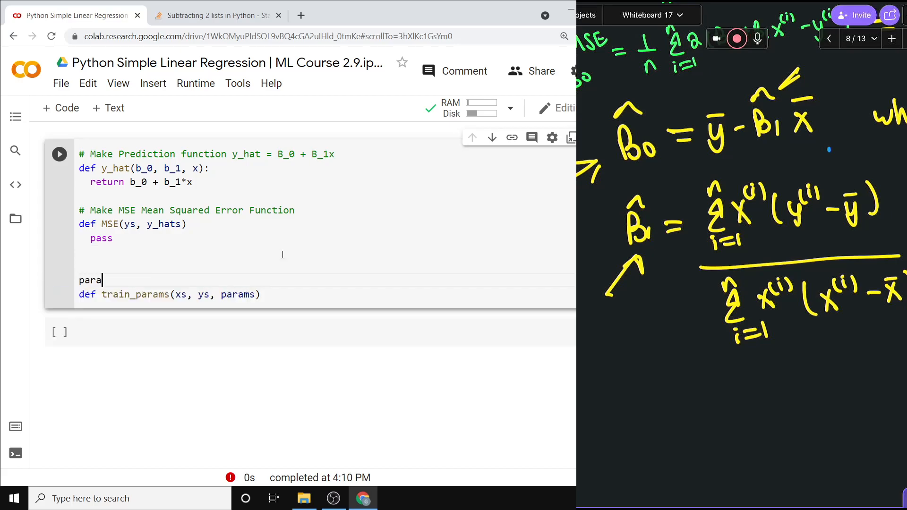
type("ms =")
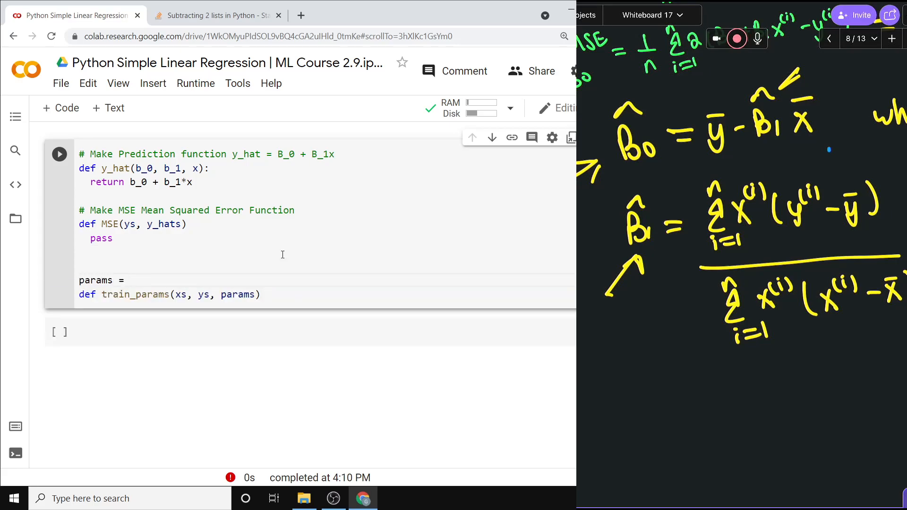
type("{''}")
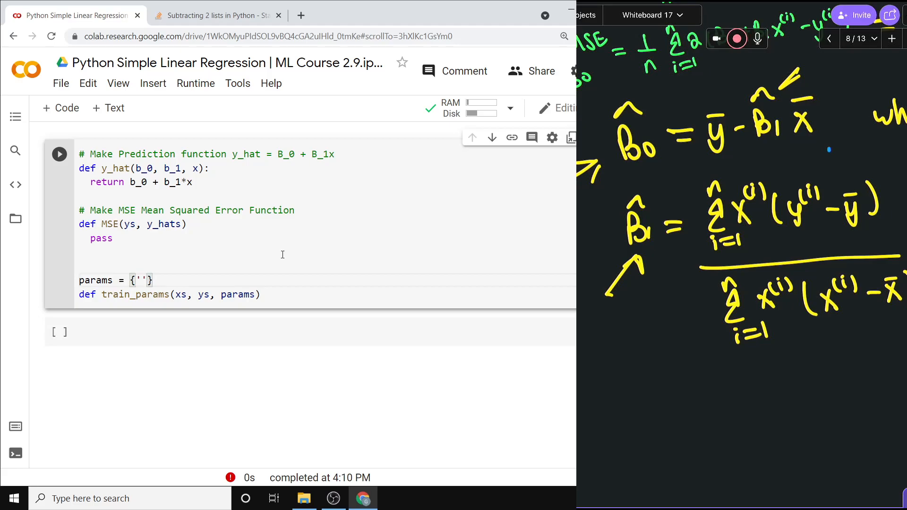
type("b0")
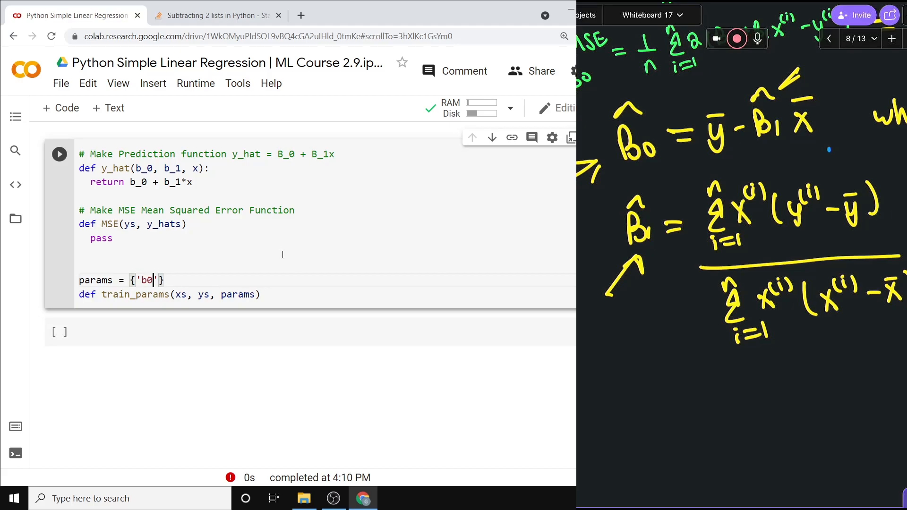
key("Backspace")
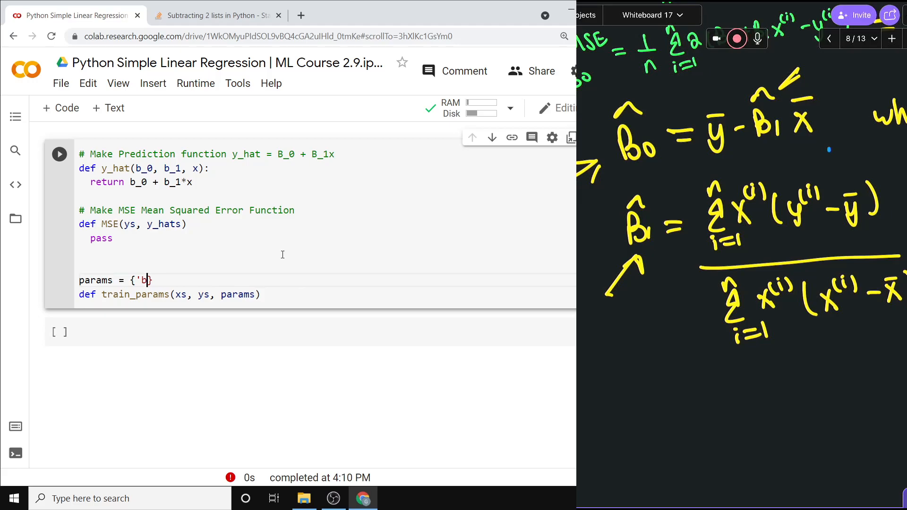
type("_0'")
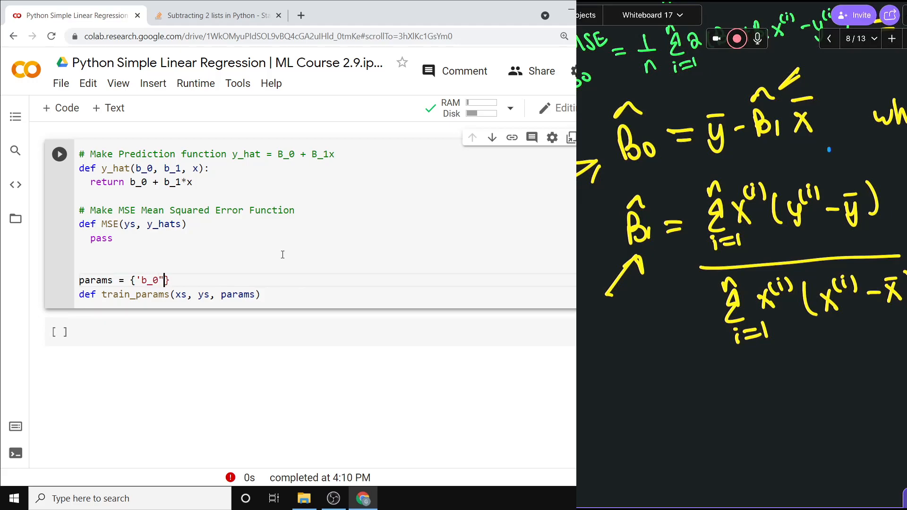
type(";")
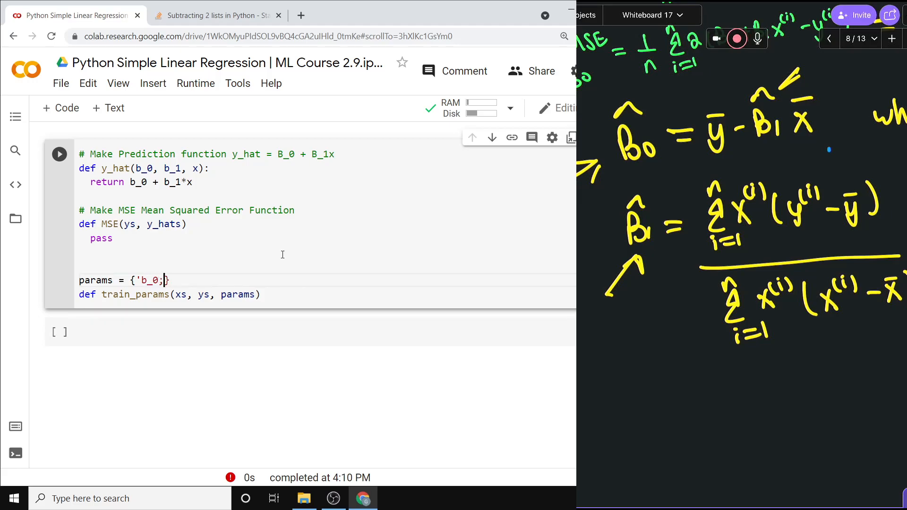
type(",")
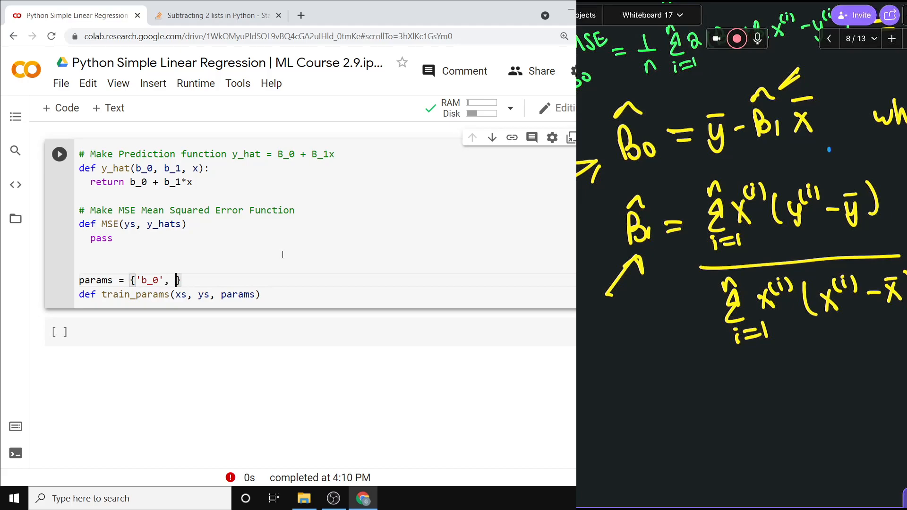
type(":")
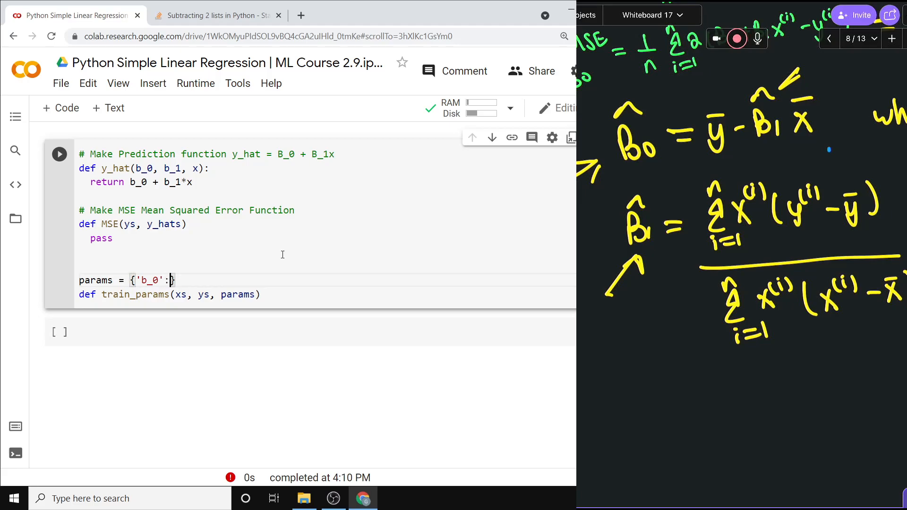
type("1, 'b'")
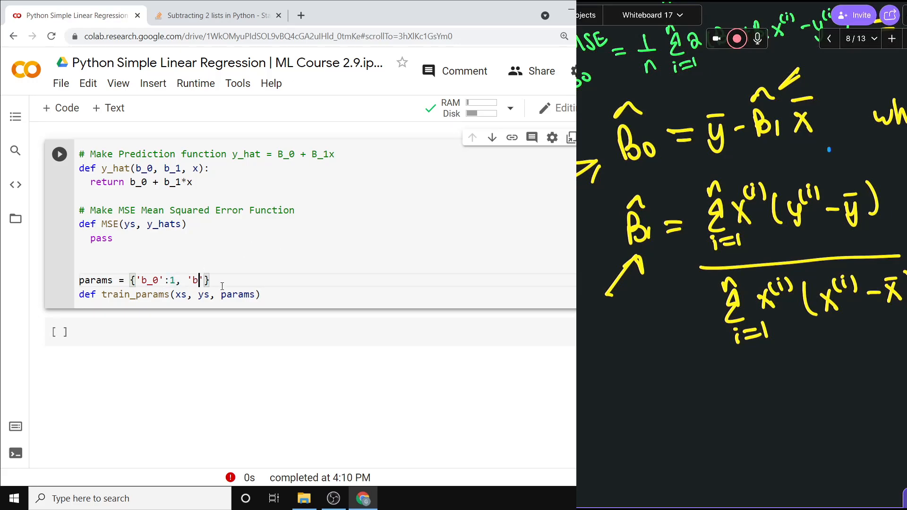
type("1'")
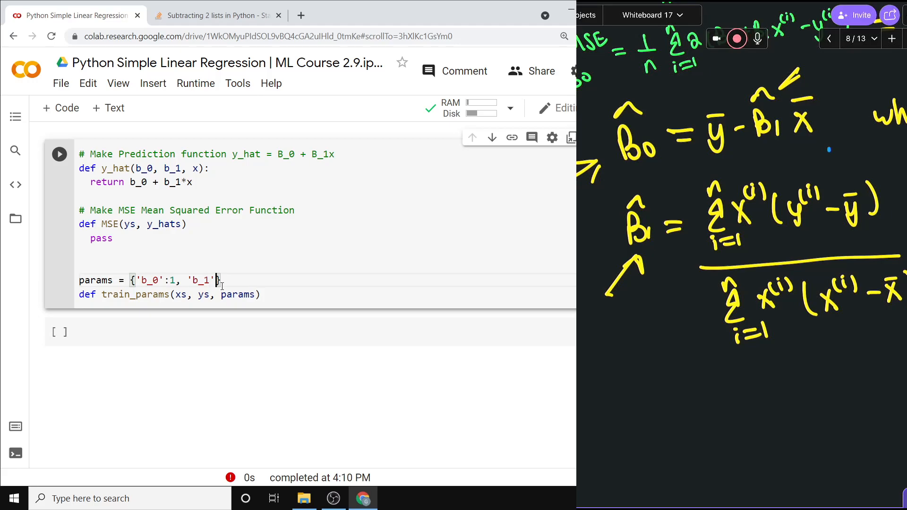
type(":2")
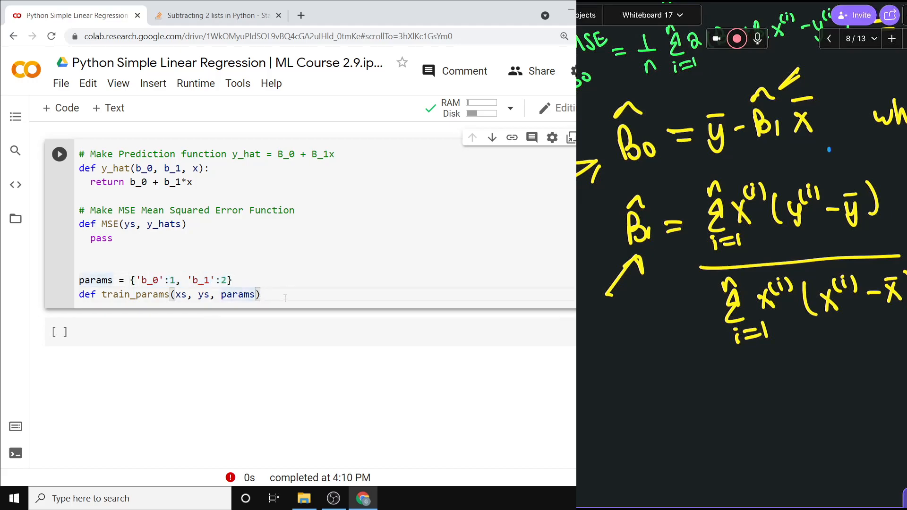
type(":")
key("Return")
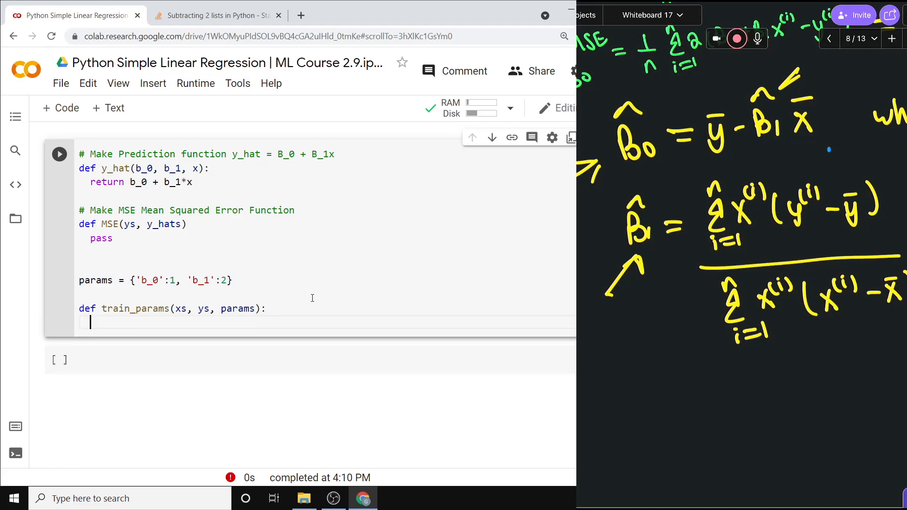
Fill train_params with the comment '## Adjust b_0 and b_1' and a pass line.
type("## Adjust")
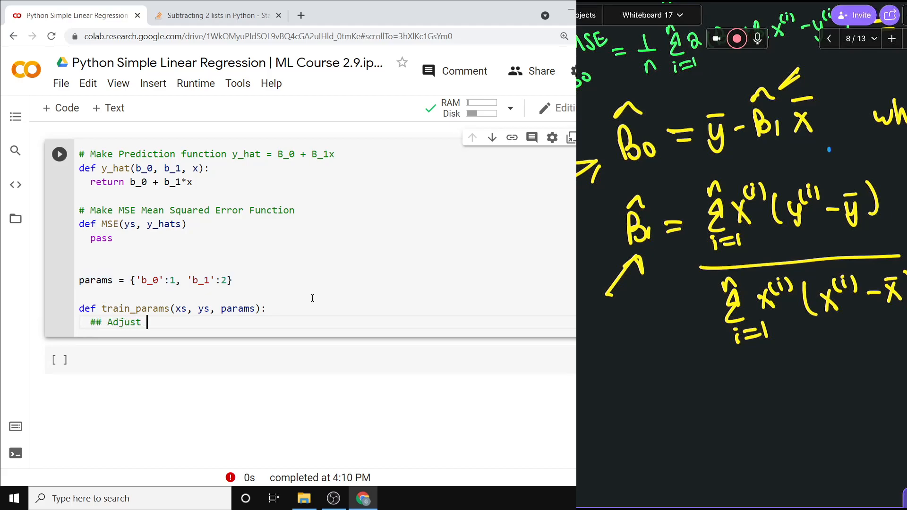
type("b")
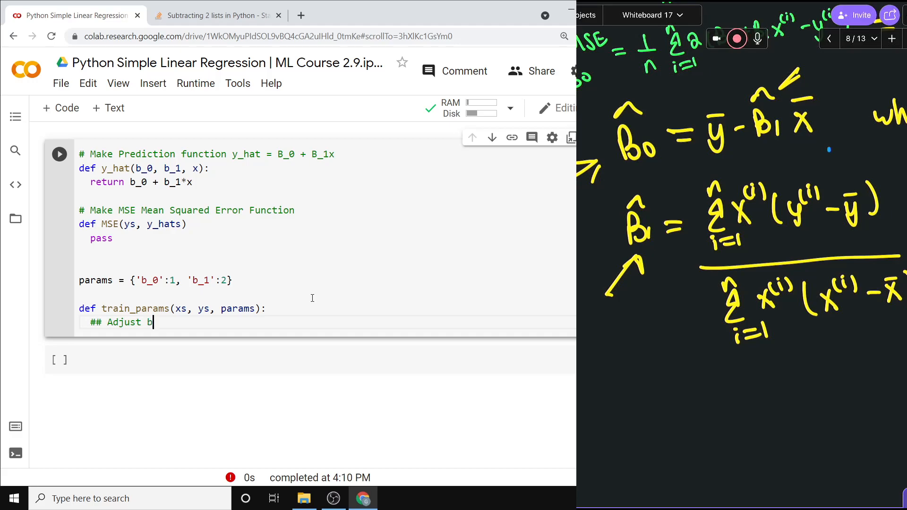
type("_0 and b_1")
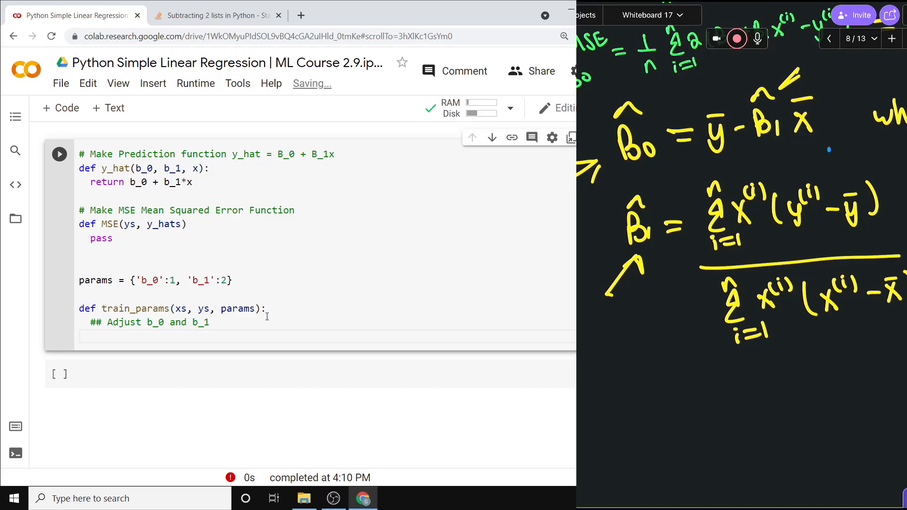
left_click(171, 280)
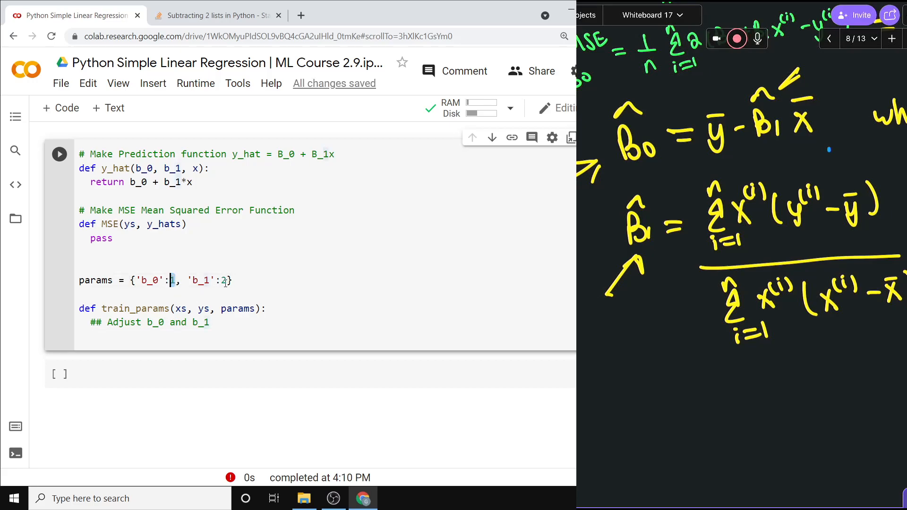
left_click(224, 323)
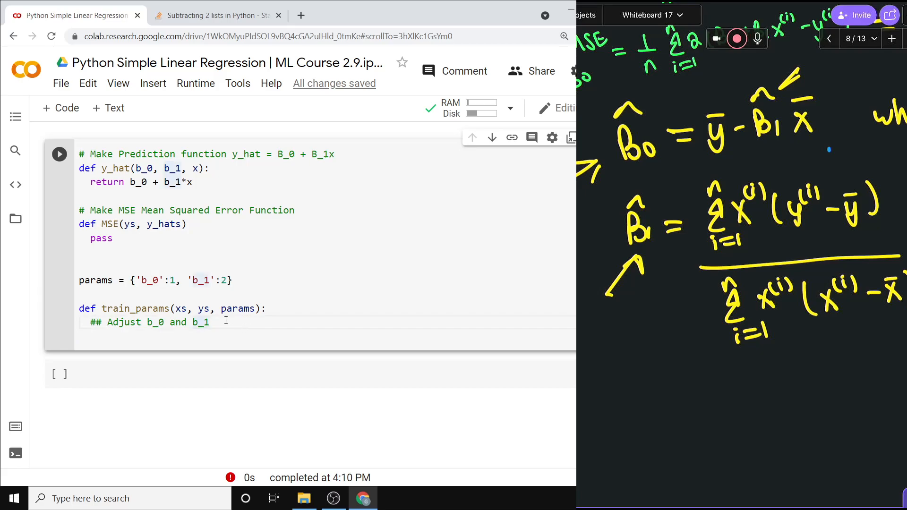
type("p")
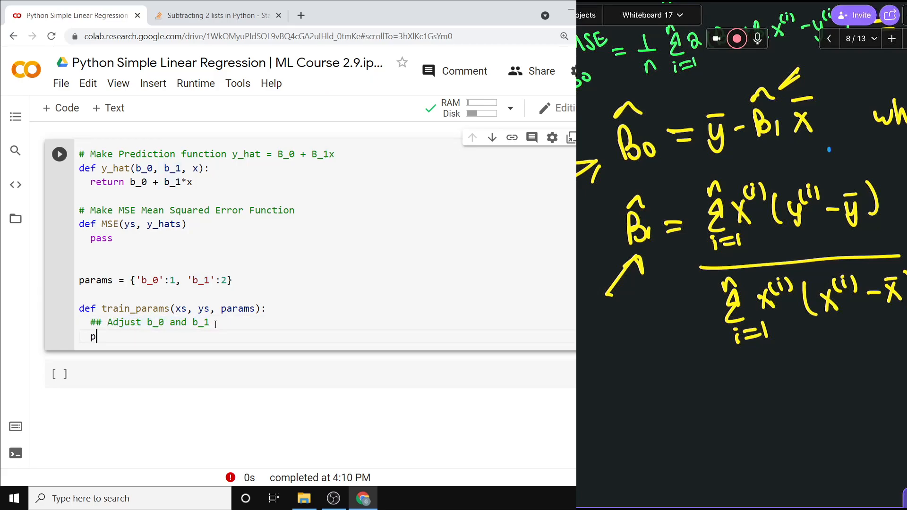
type("ass")
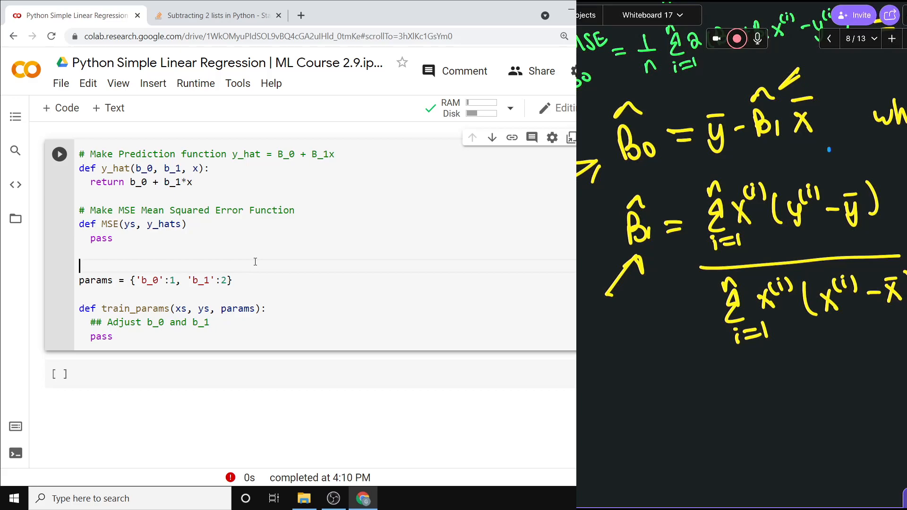
mouse_move(283, 281)
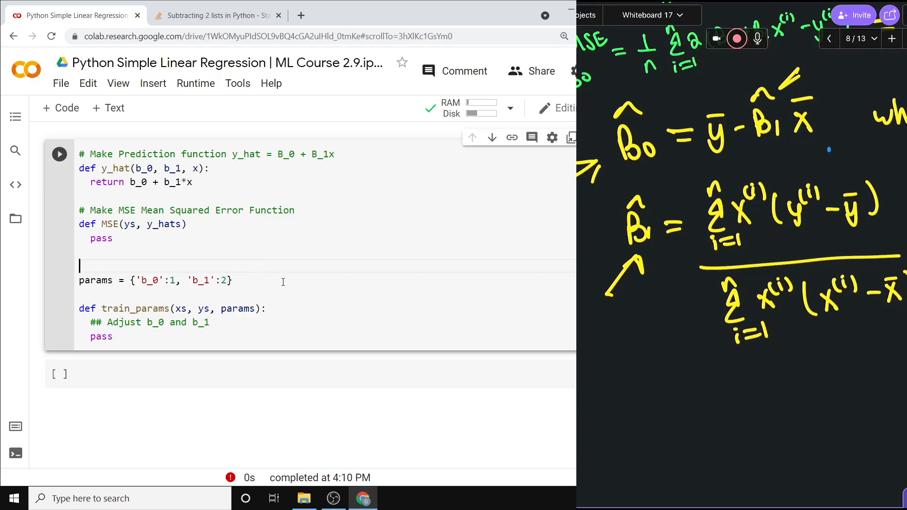